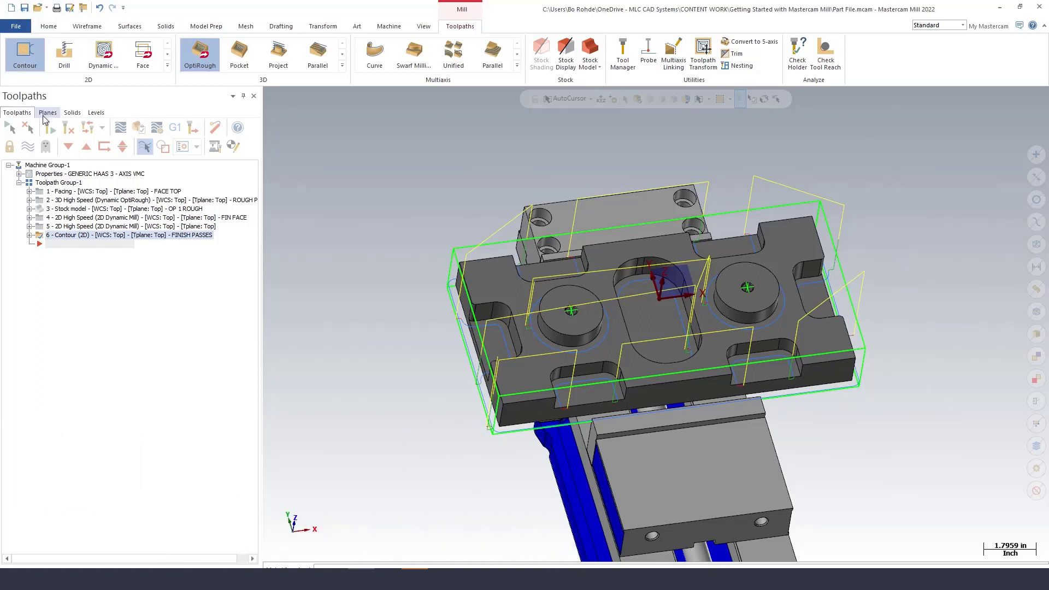
mouse_move(64, 63)
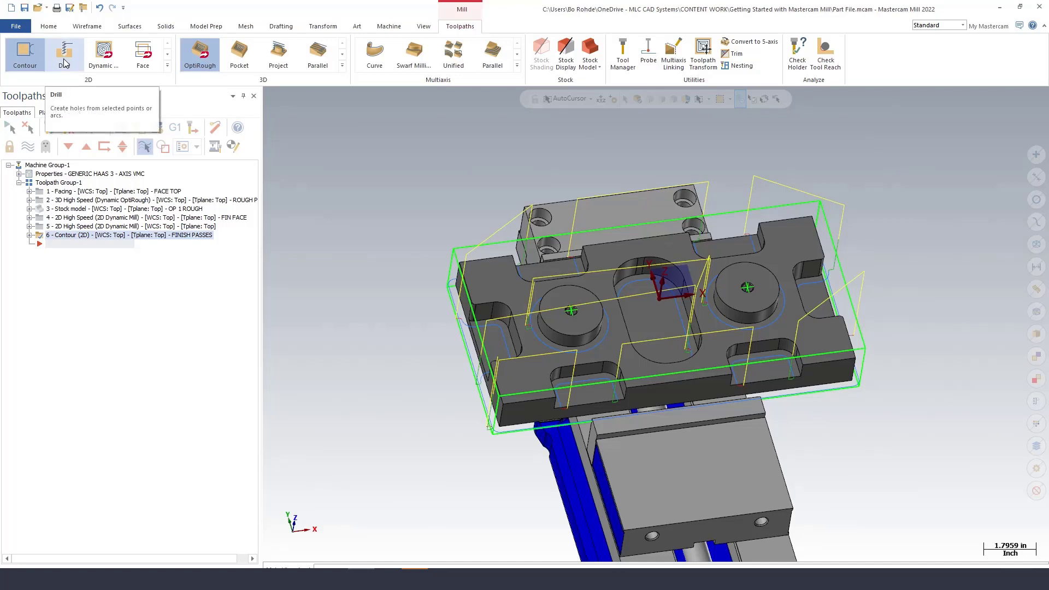
mouse_move(81, 62)
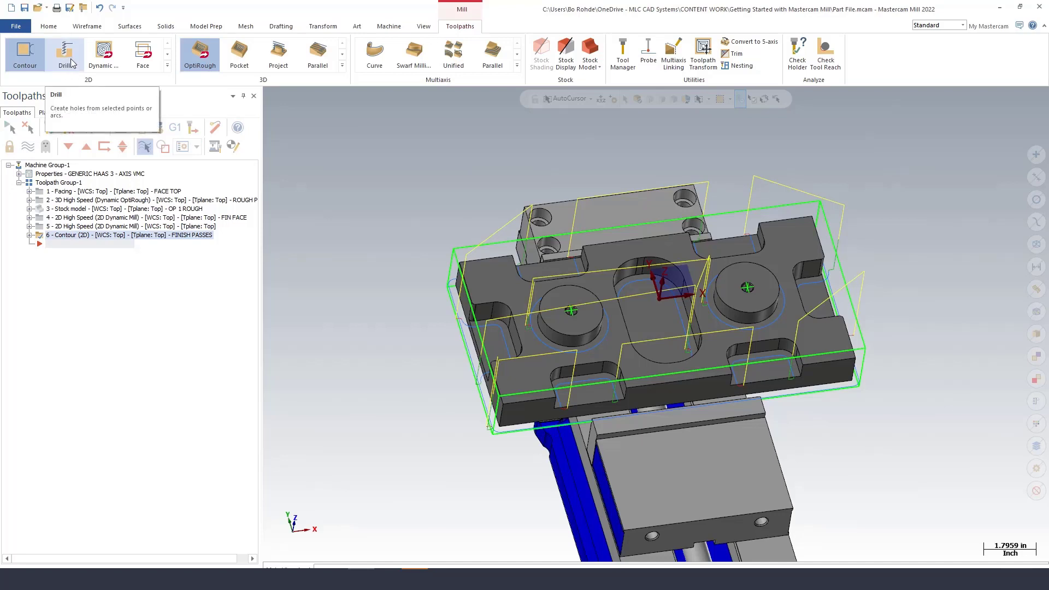
Start a new Drill toolpath from the 2D group, creating operation 7 Drill/Counterbore.
click(63, 52)
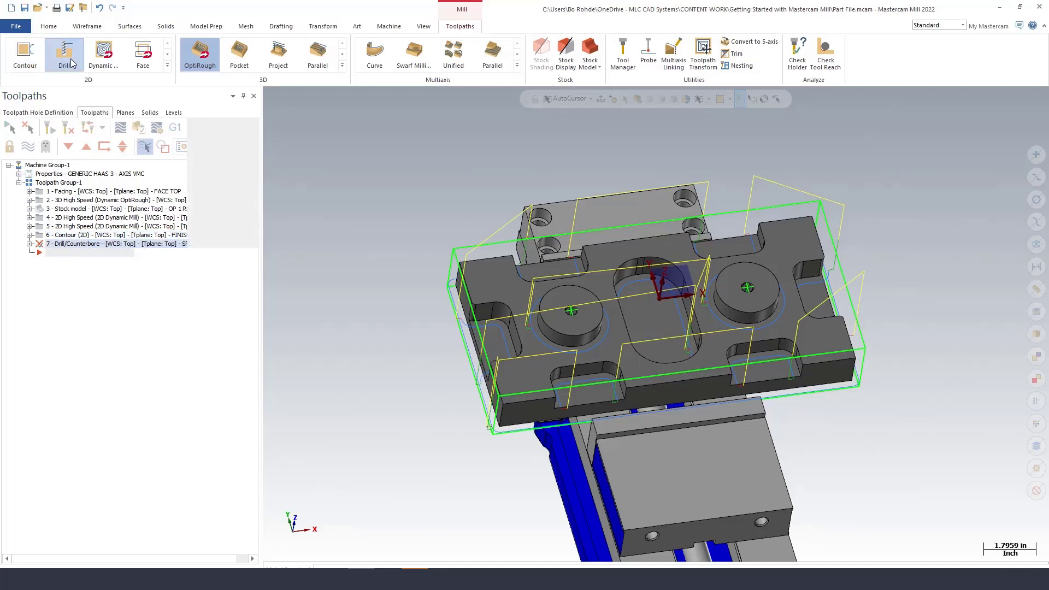
Pick the left and right boss holes as hole features Solid Arc 1 and Solid Arc 2.
click(65, 51)
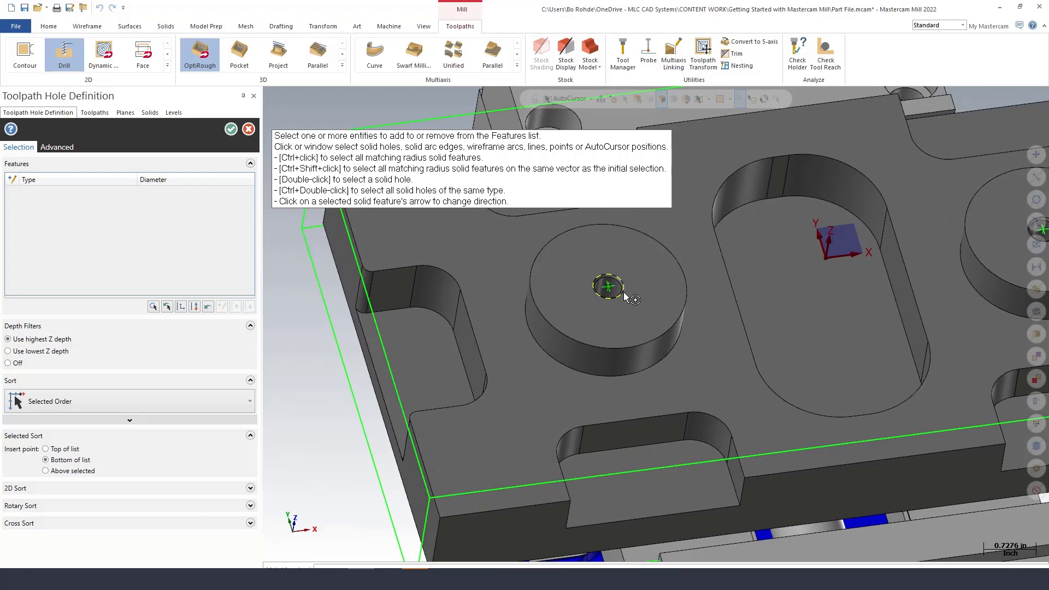
click(609, 287)
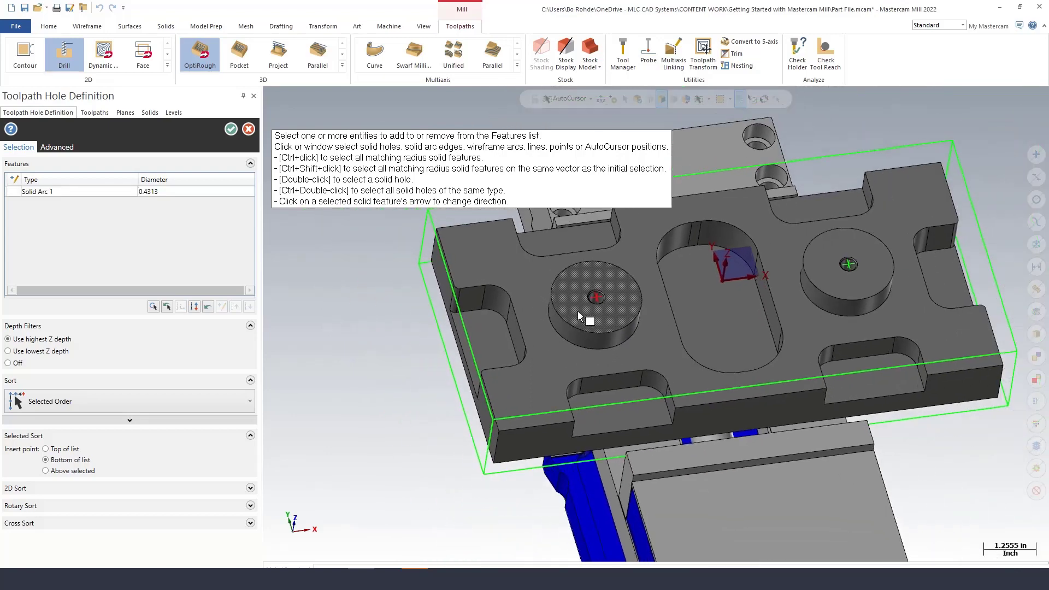
mouse_move(848, 265)
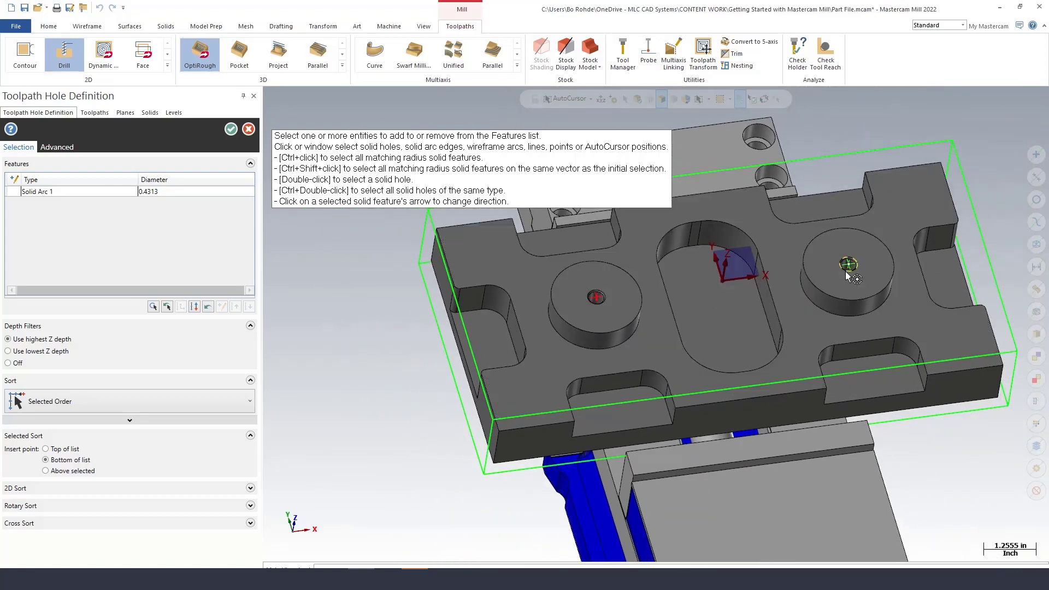
click(847, 264)
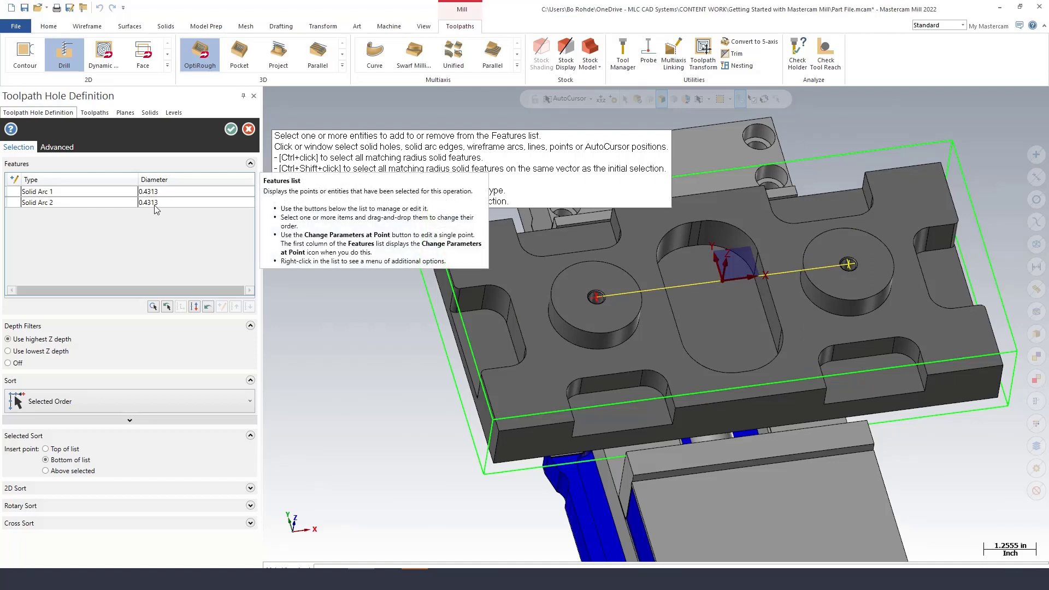
mouse_move(157, 232)
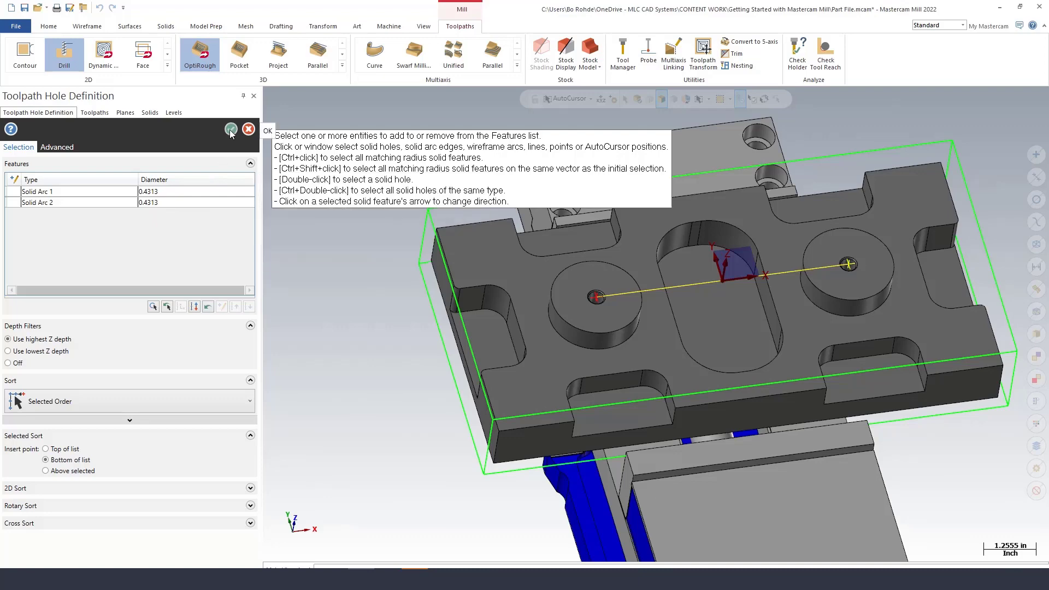
Confirm the holes and assign tool 3, 1/2 SPOTDRILL, with the SPOT HOLES comment selected.
click(232, 129)
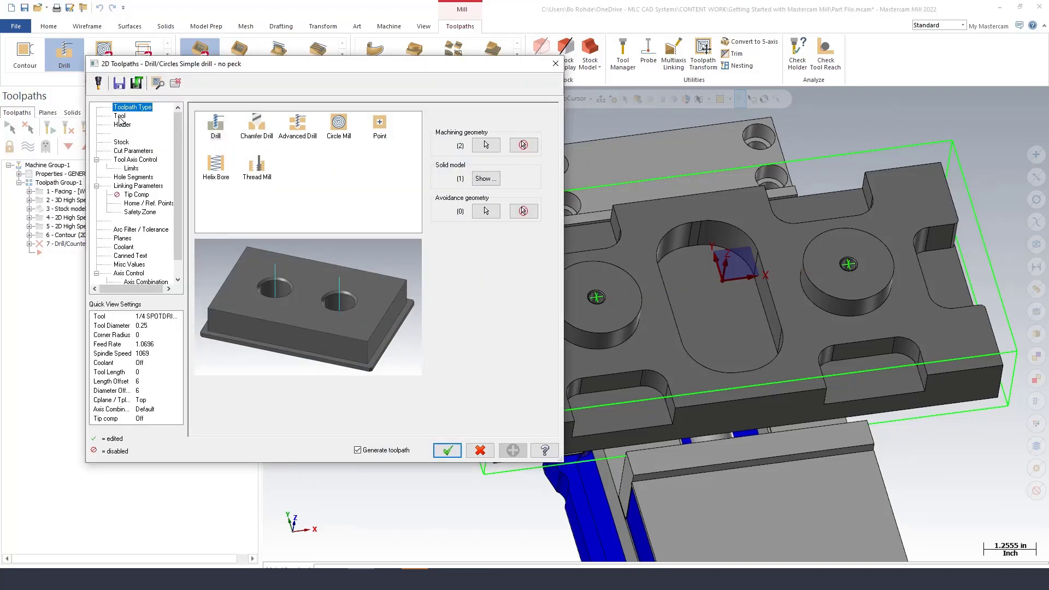
click(119, 116)
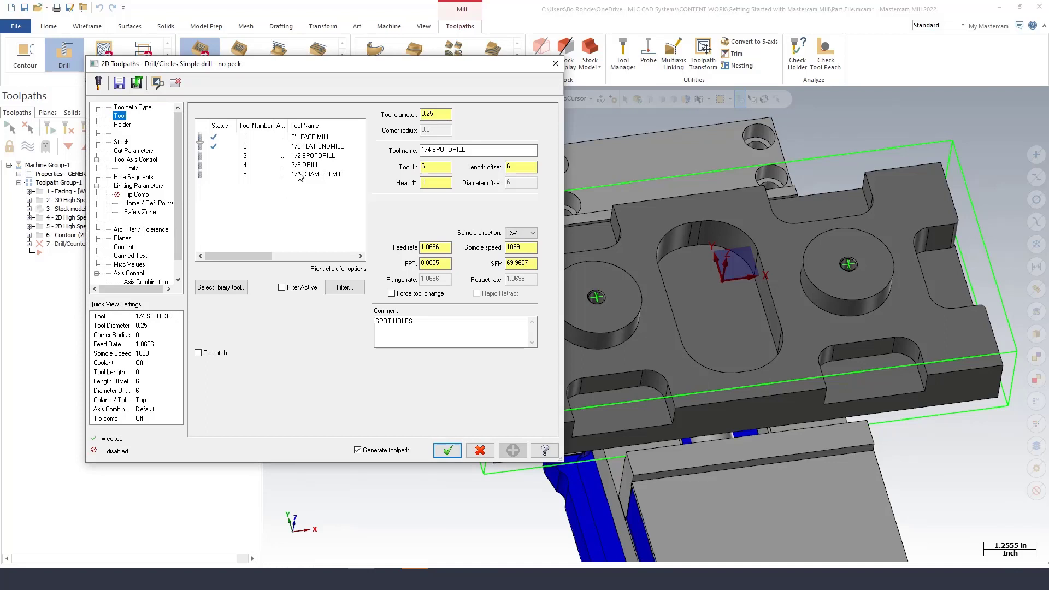
click(304, 164)
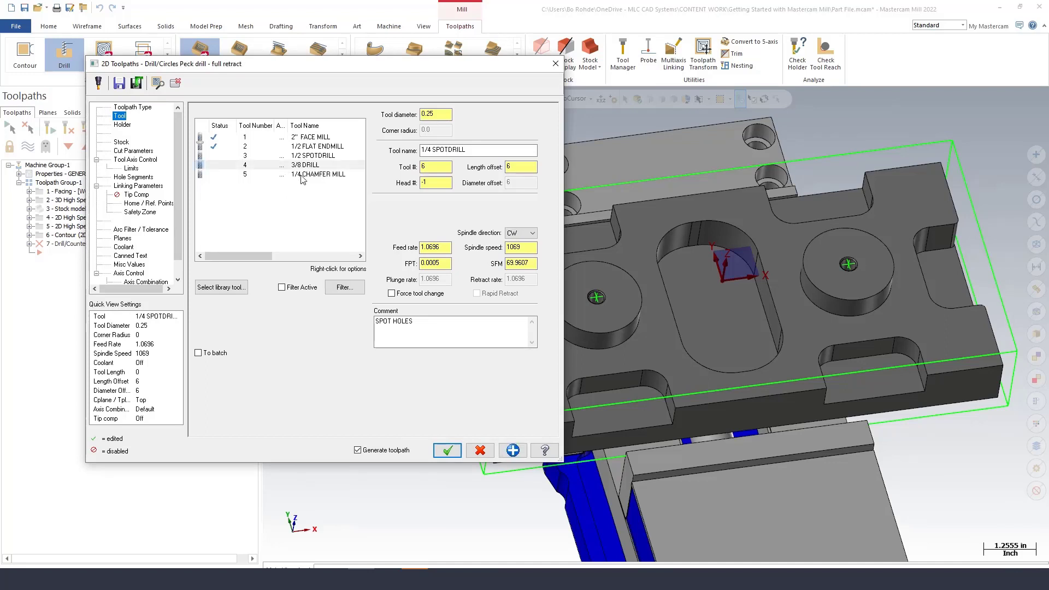
click(313, 155)
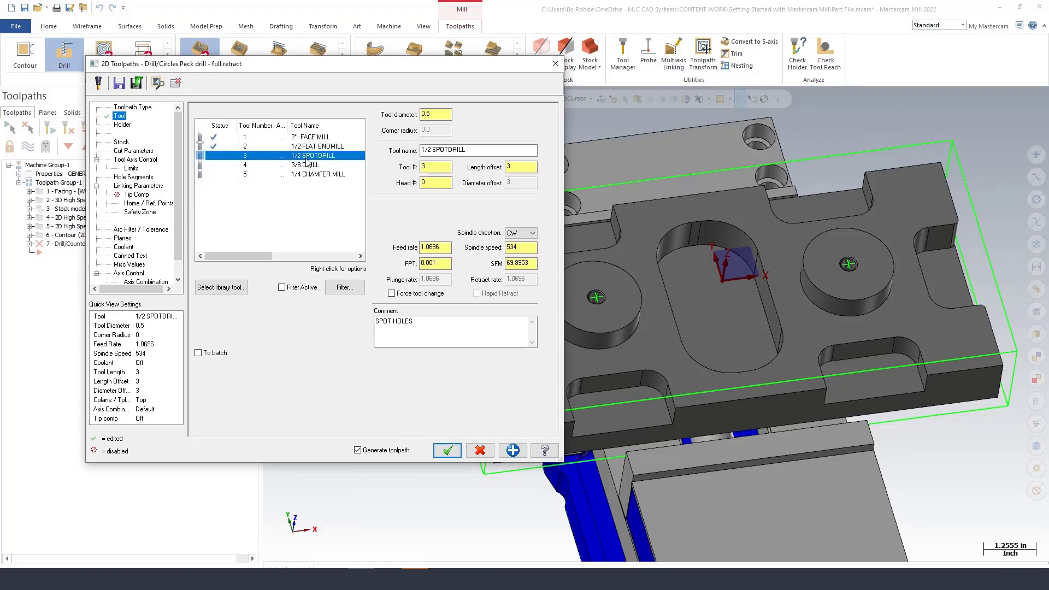
double_click(393, 321)
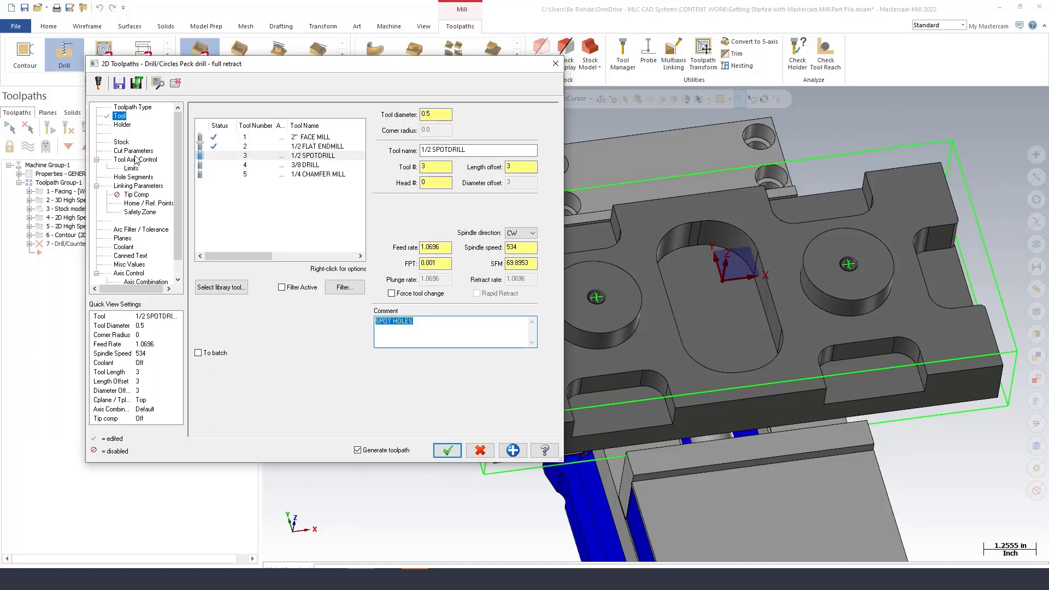
Show the Cut Parameters page with the Drill/Counterbore cycle and zero dwell.
click(132, 150)
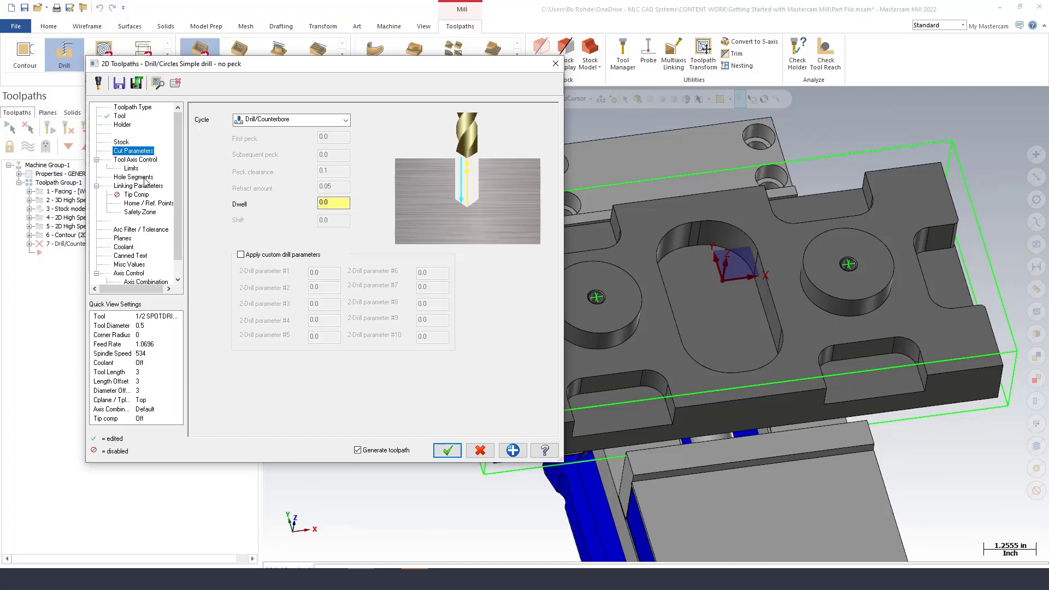
mouse_move(136, 194)
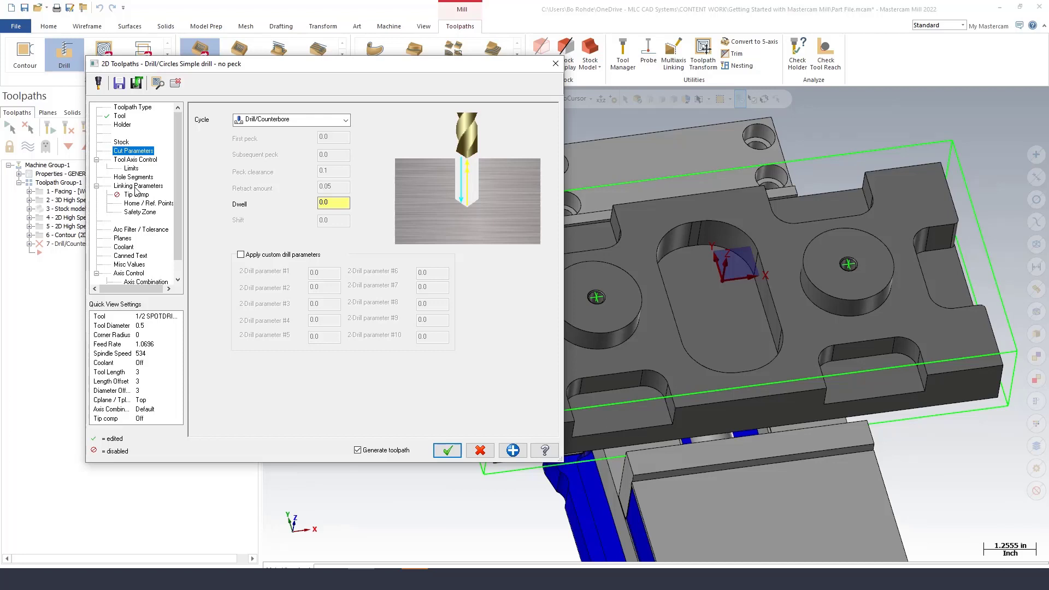
In Linking Parameters, use clearance only at start and end and set top of stock to 0.0.
click(138, 186)
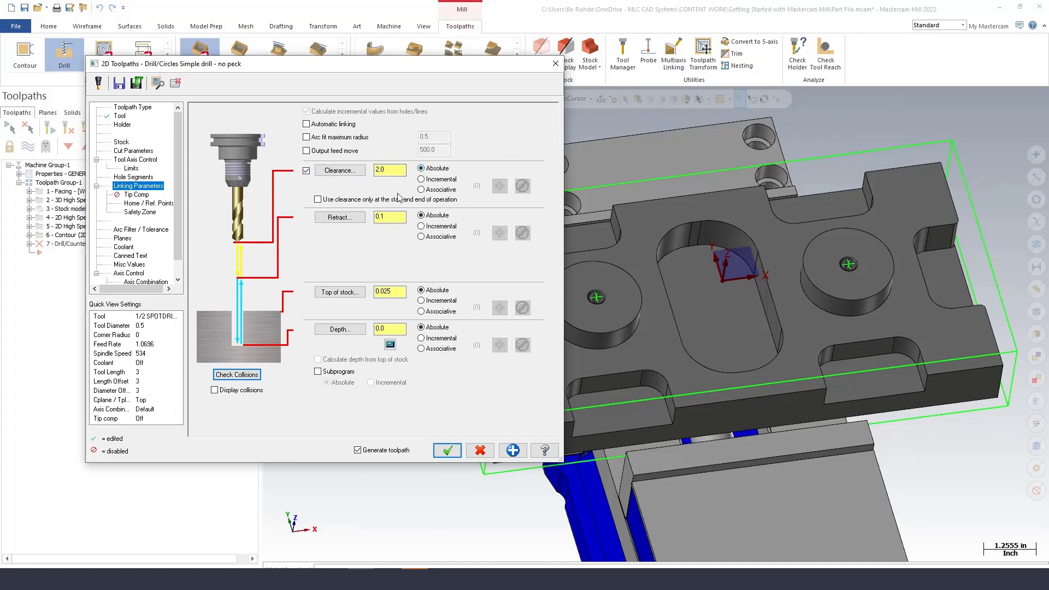
click(317, 199)
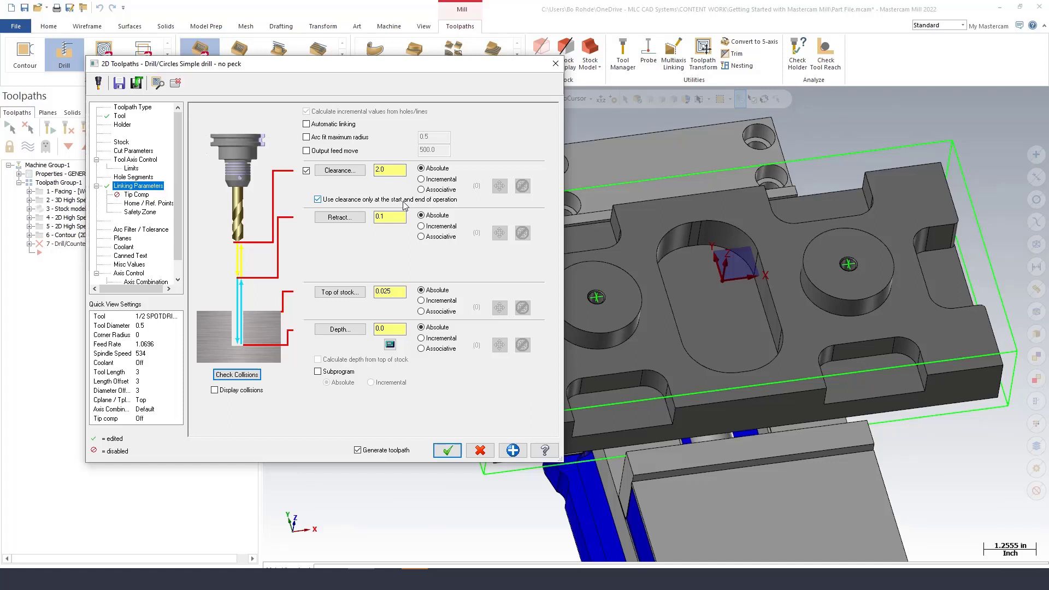
click(389, 216)
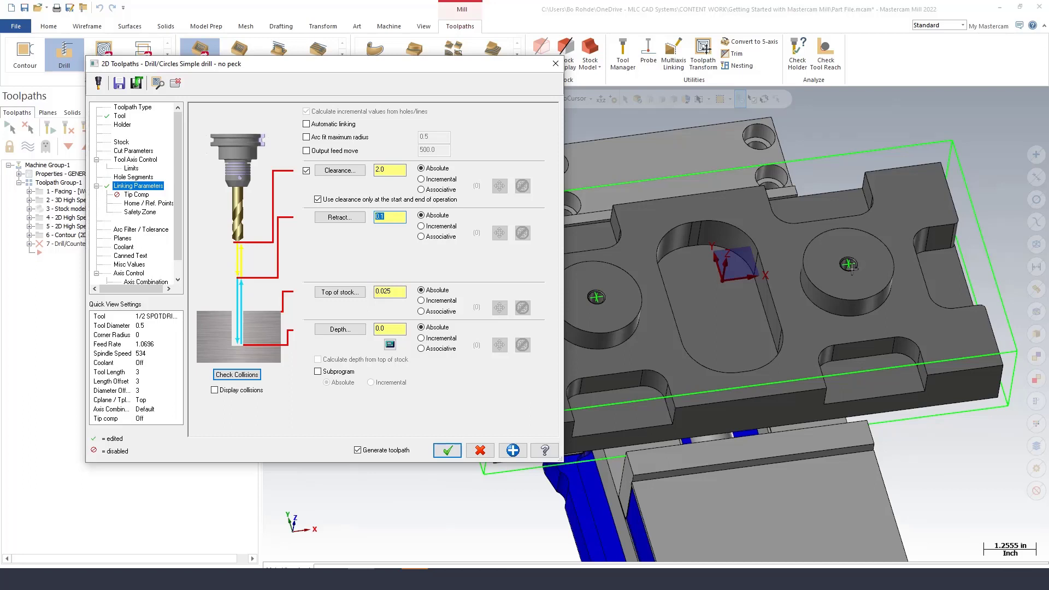
click(390, 292)
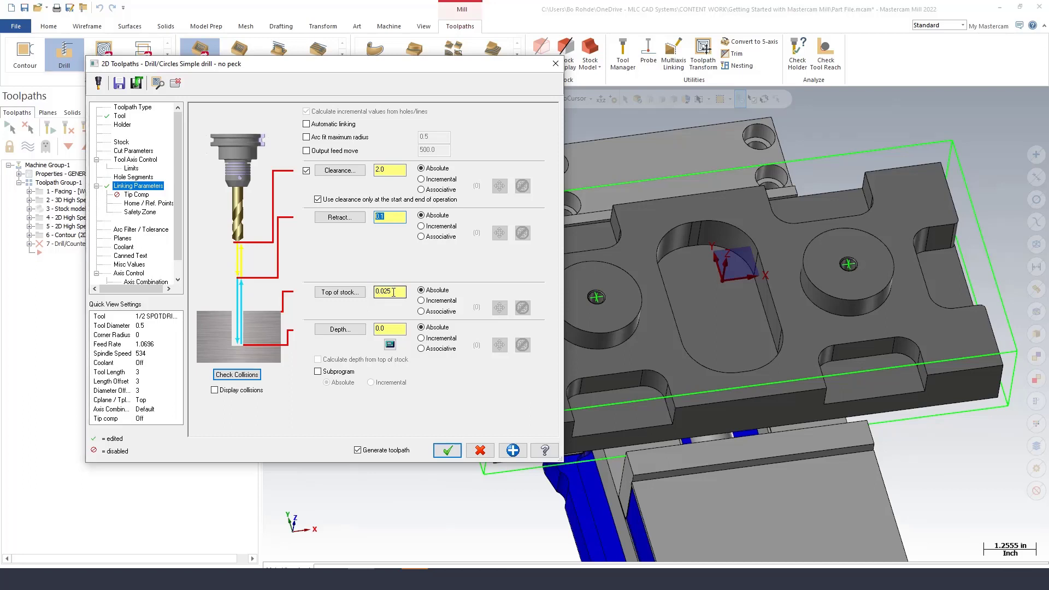
click(390, 292)
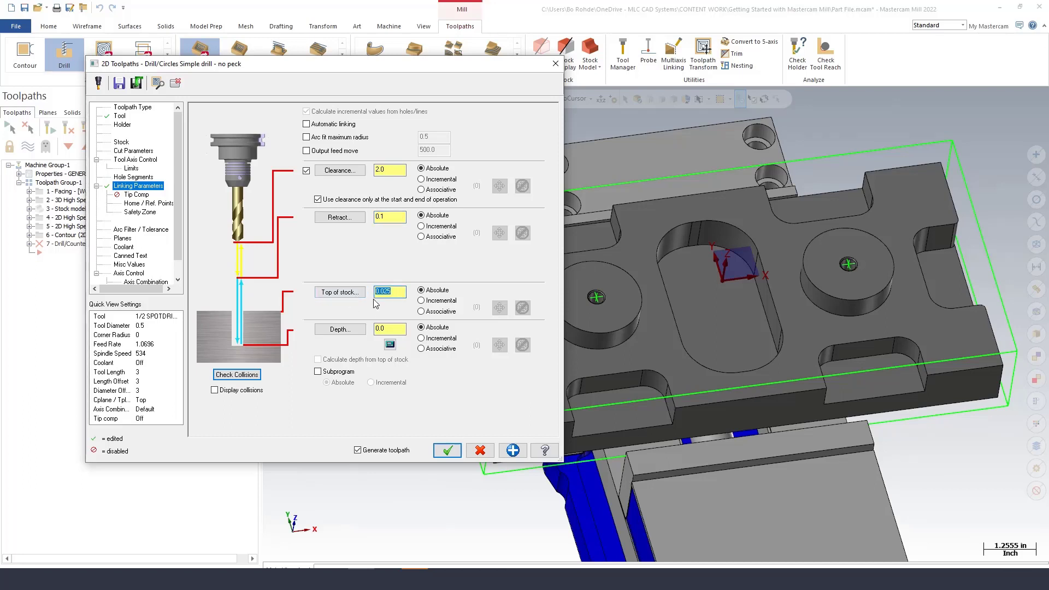
text(0.0)
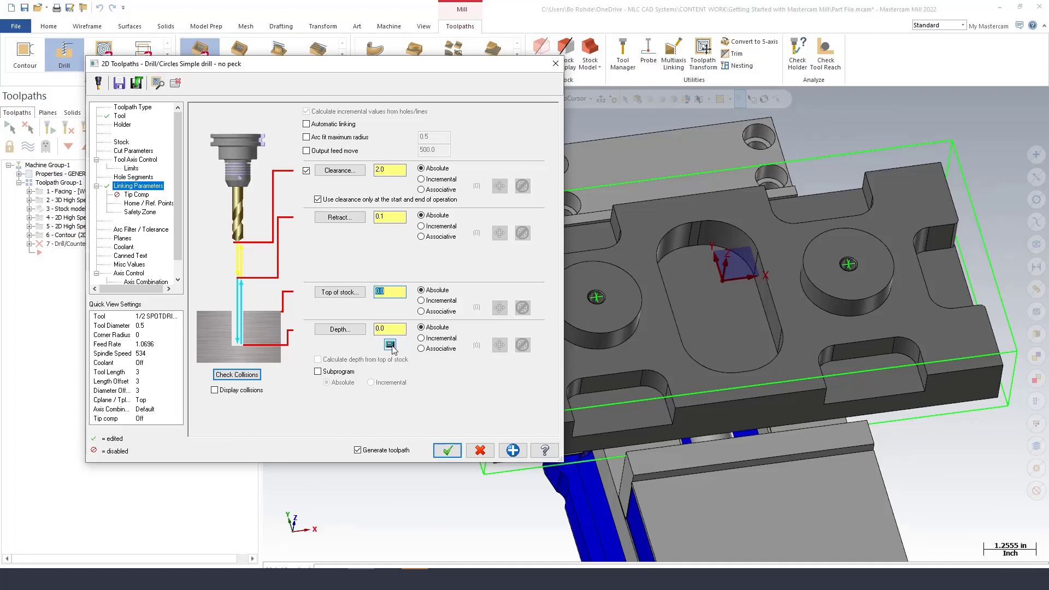
In the Depth Calculator, take the 0.43125 solid hole diameter and choose Overwrite depth for -0.215625.
click(389, 345)
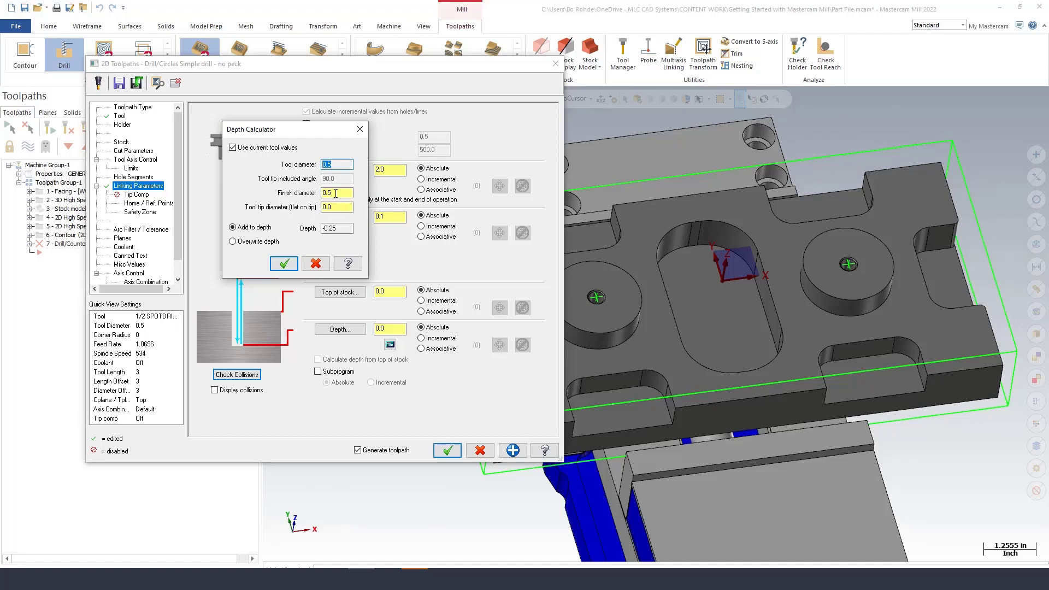
right_click(335, 192)
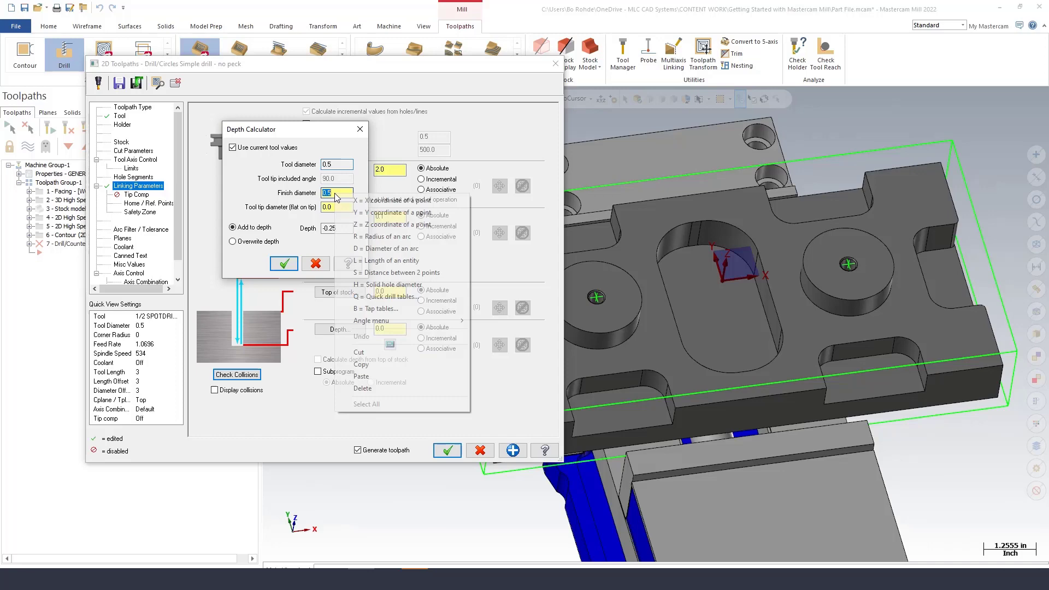
mouse_move(385, 249)
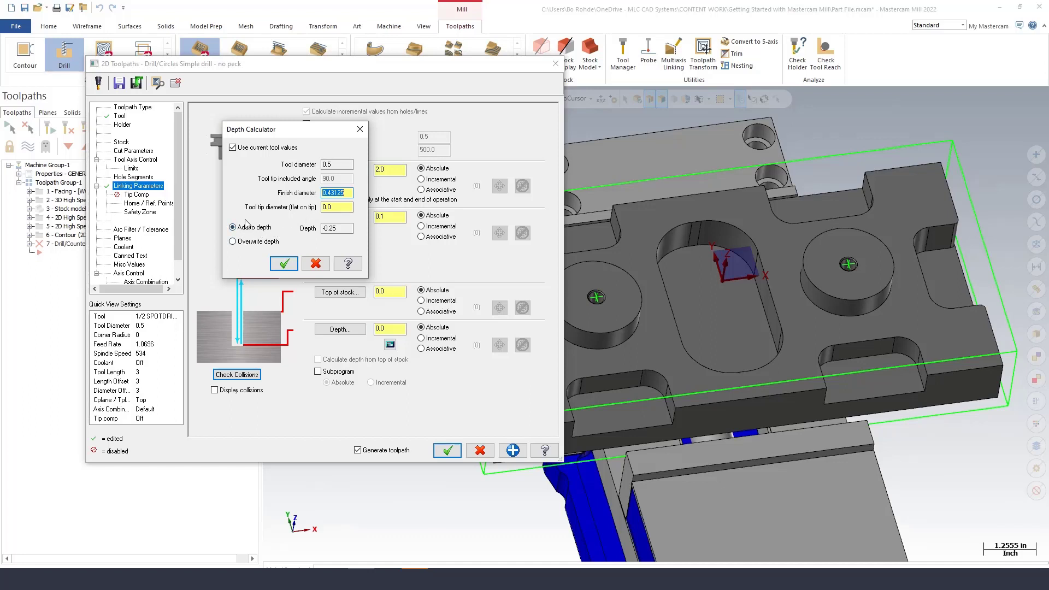
click(232, 241)
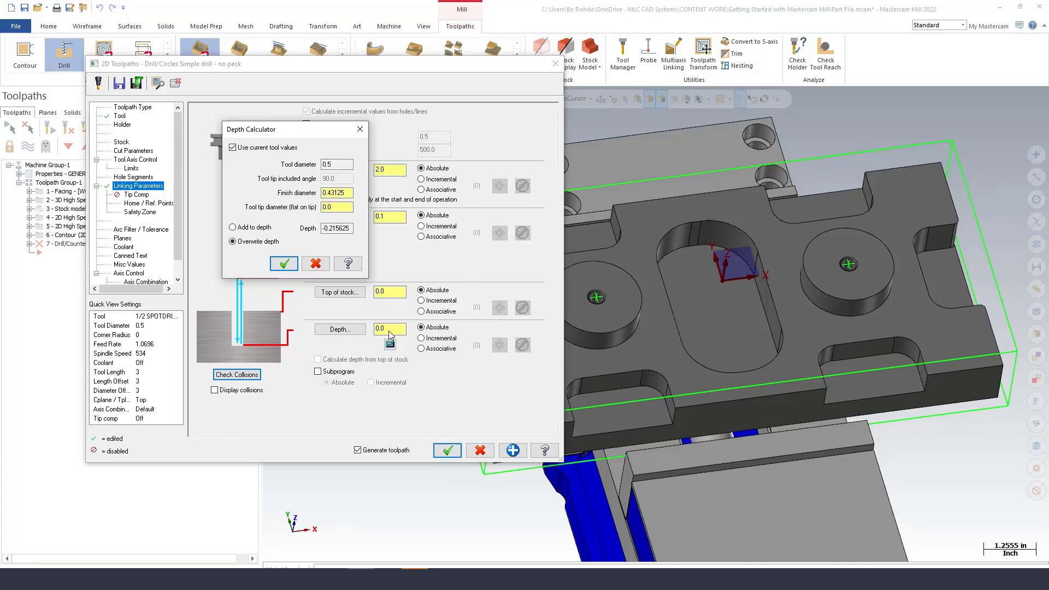
mouse_move(379, 336)
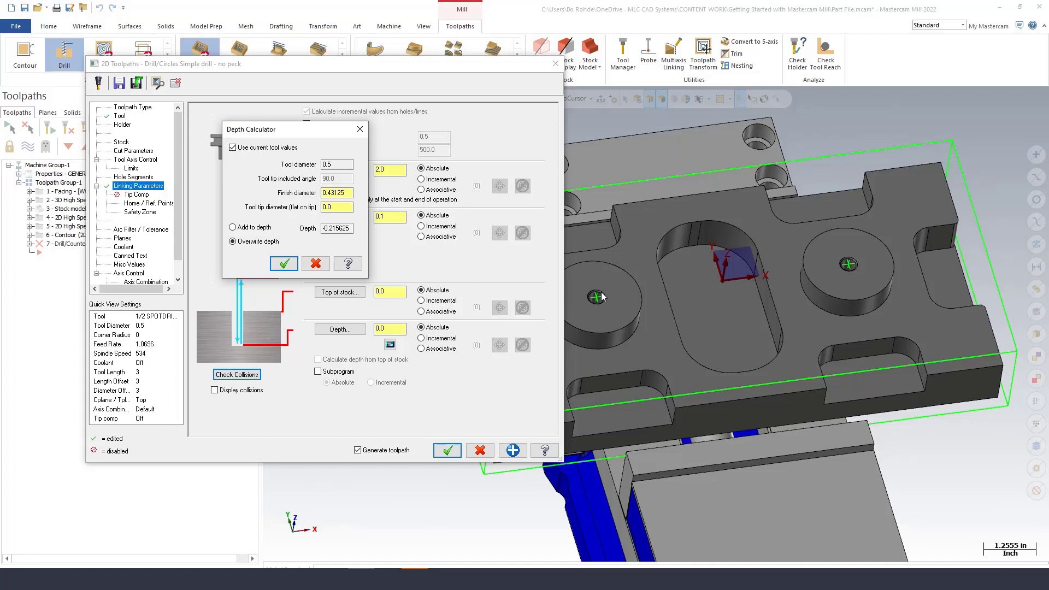
mouse_move(283, 263)
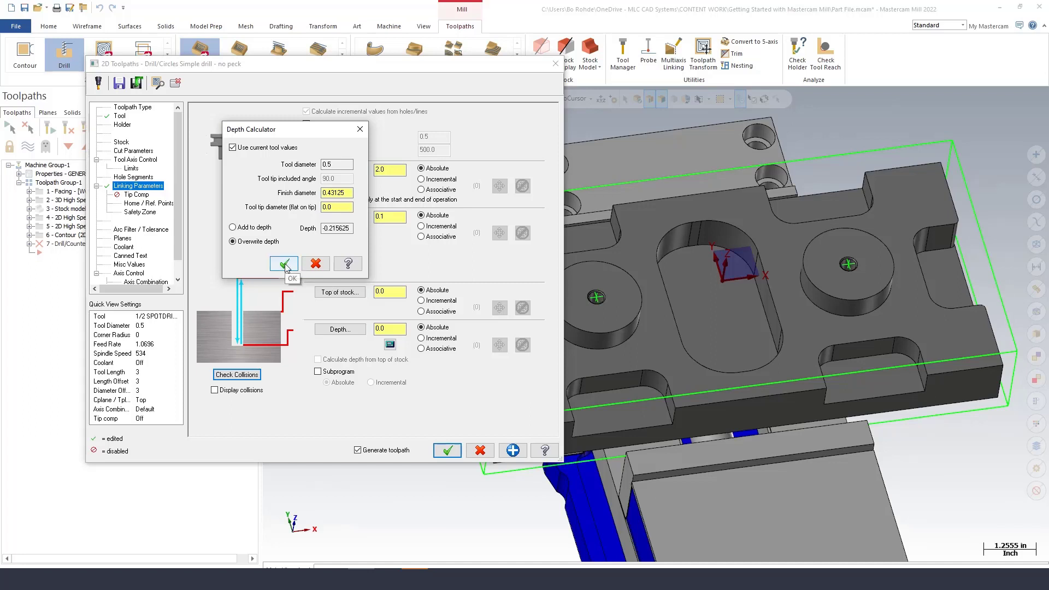
Apply the -0.215625 depth and accept the spot-drill operation.
click(283, 263)
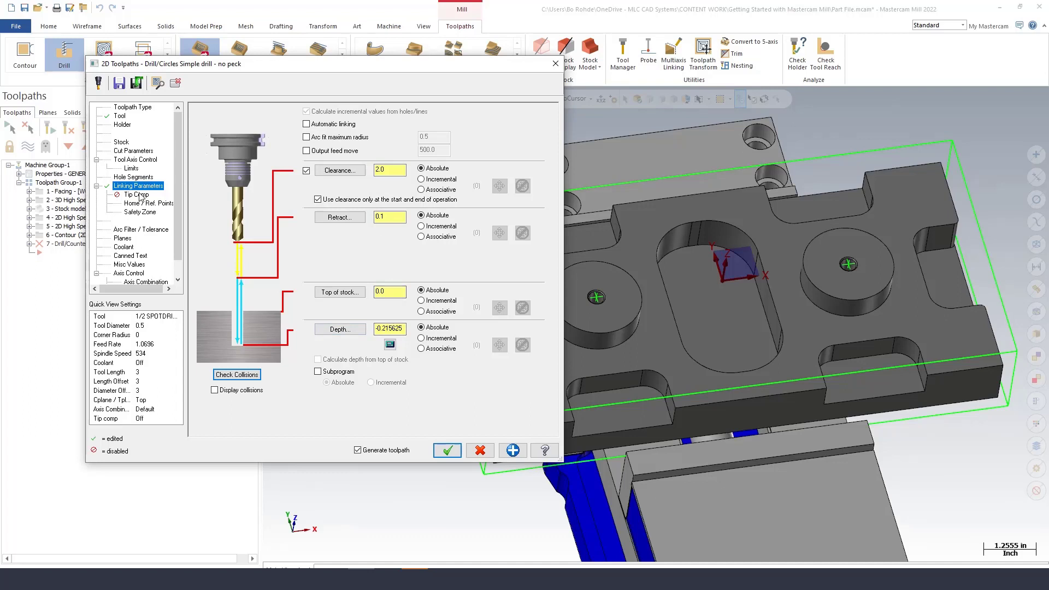
mouse_move(319, 420)
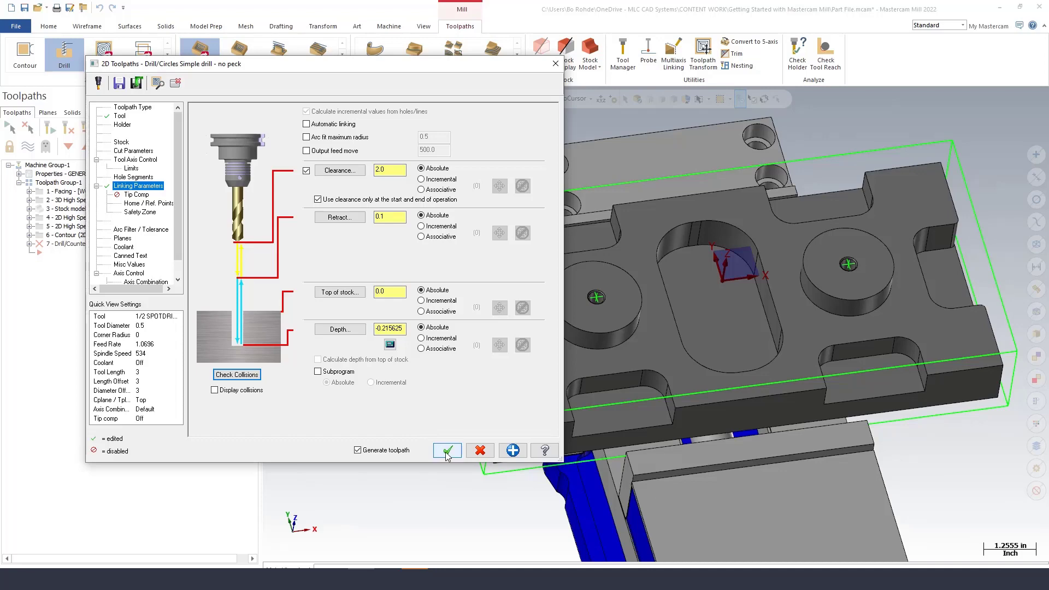
click(447, 450)
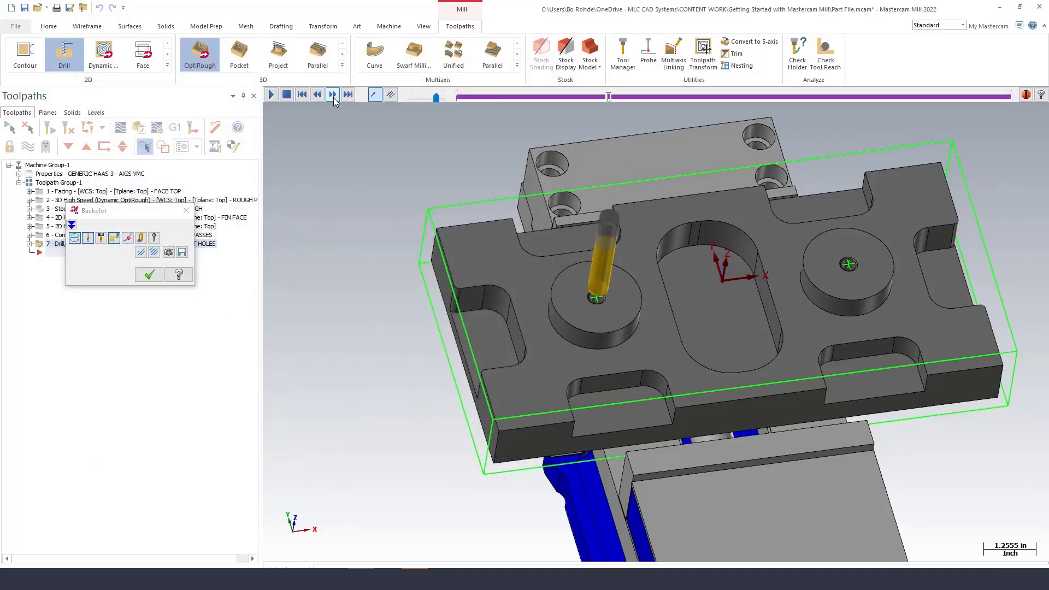
Step the spot-drill backplot through its moves on the first and second boss holes.
click(332, 94)
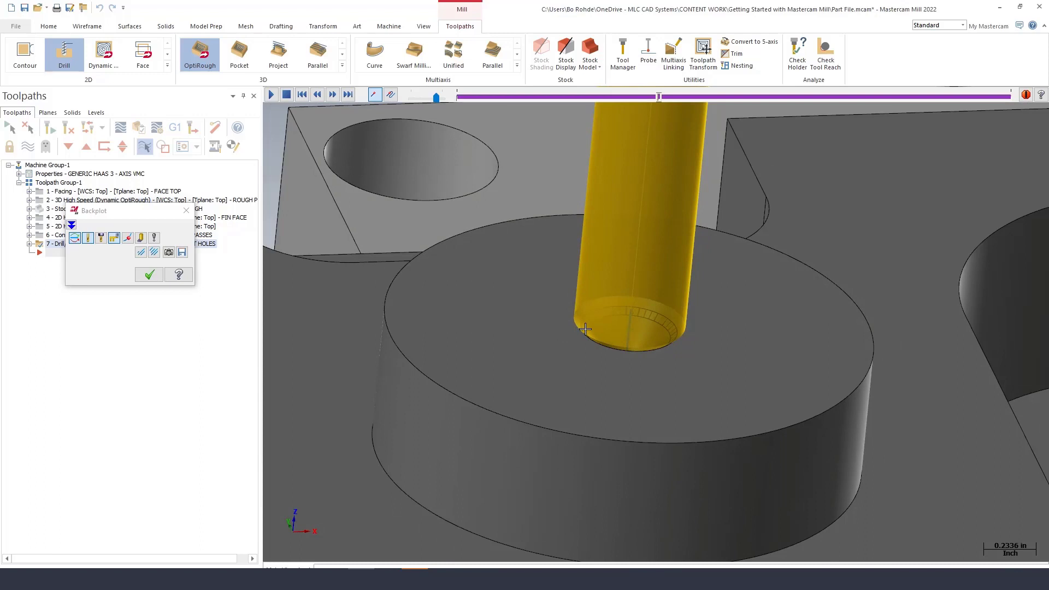
click(317, 94)
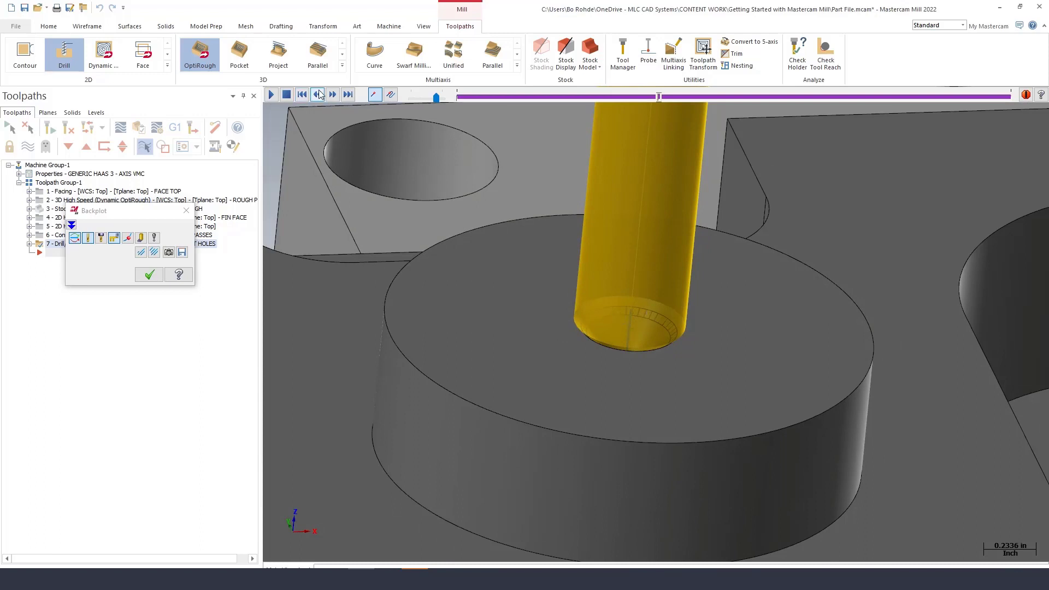
click(317, 94)
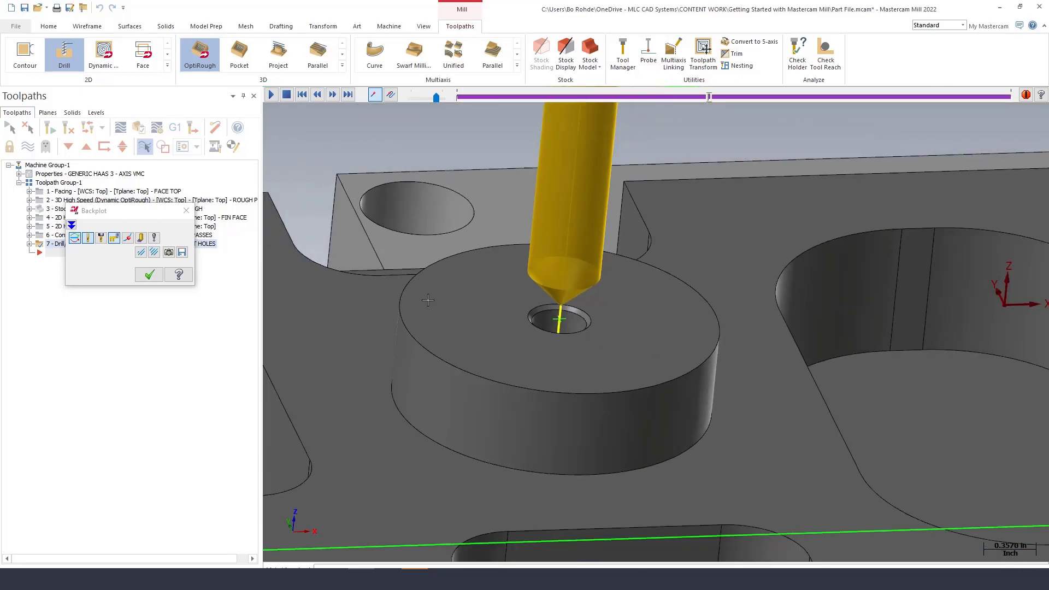
click(332, 94)
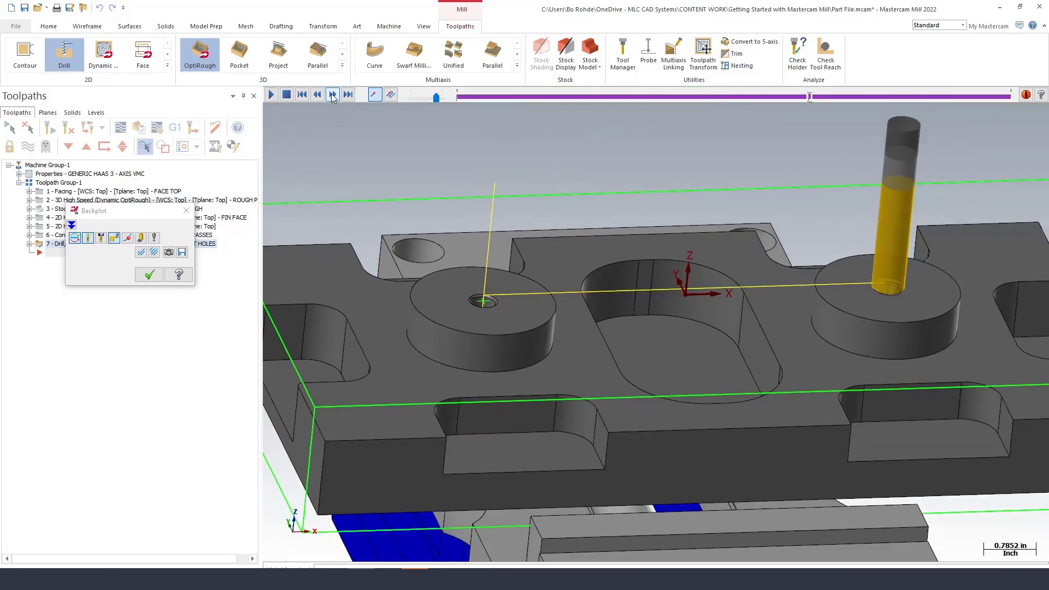
click(332, 94)
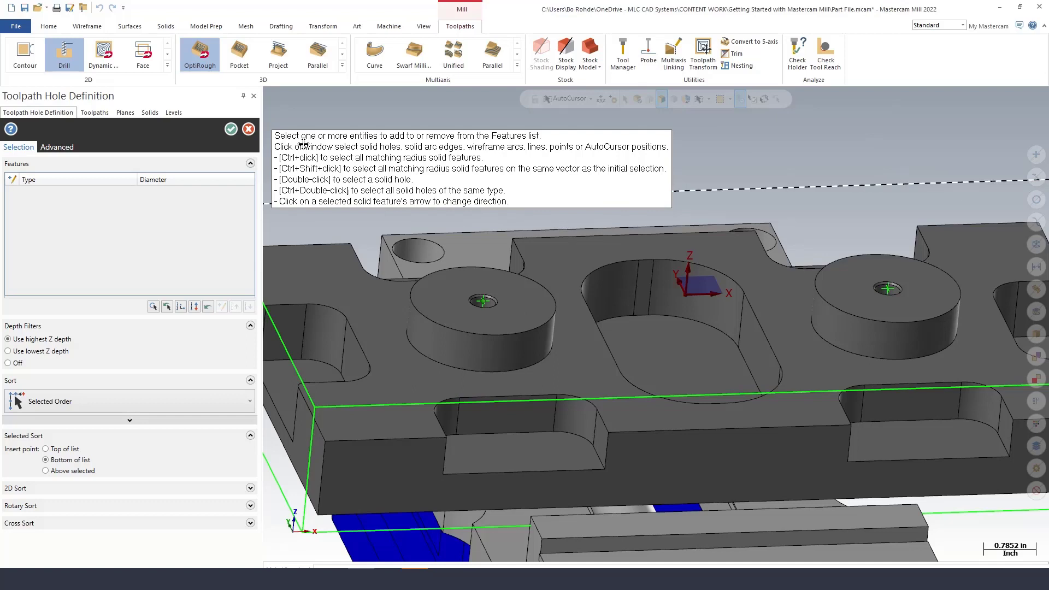
mouse_move(499, 147)
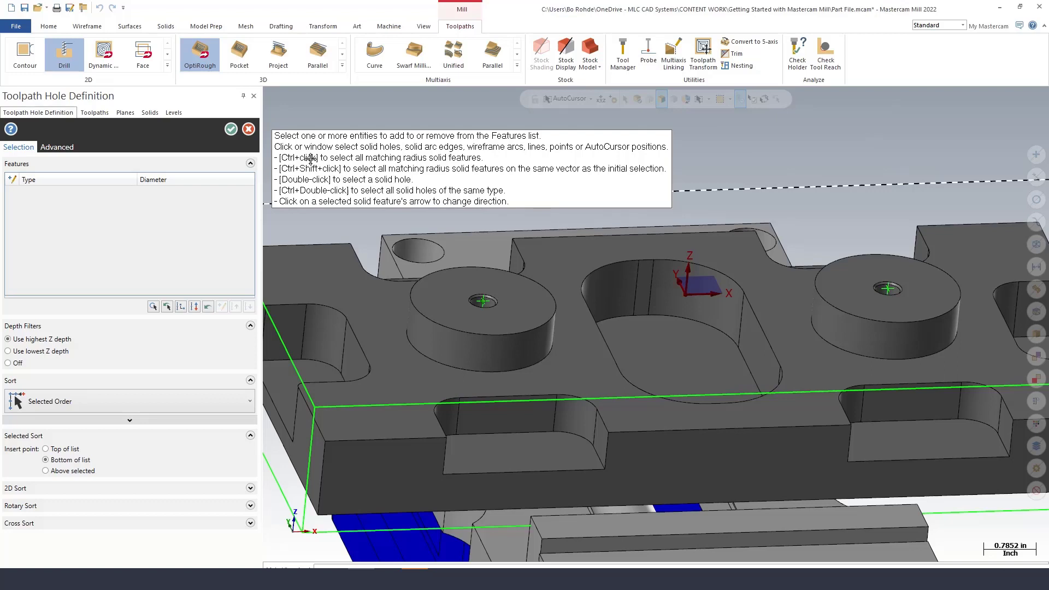
mouse_move(420, 160)
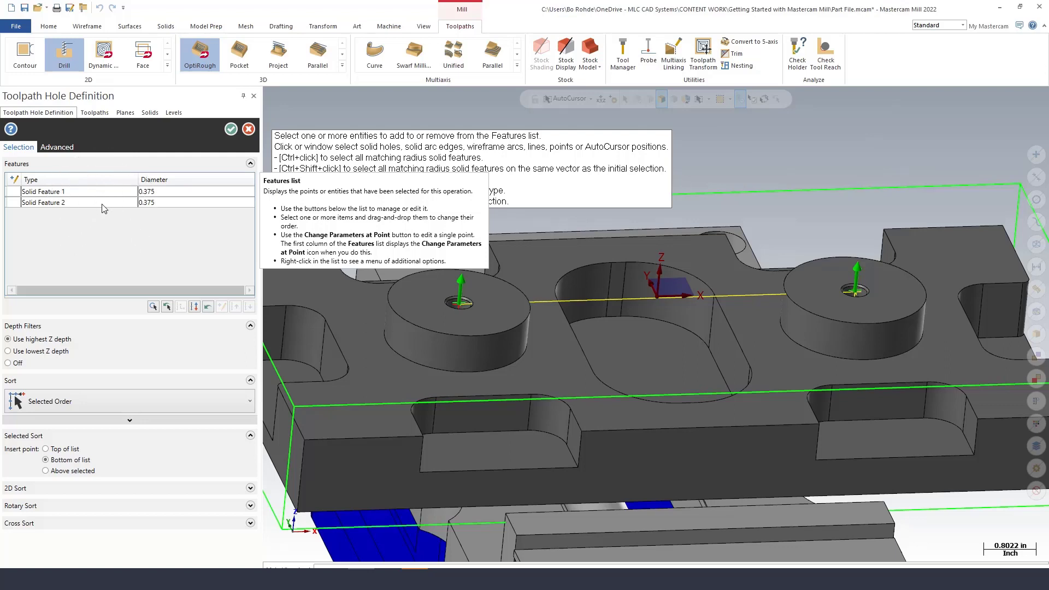
mouse_move(71, 210)
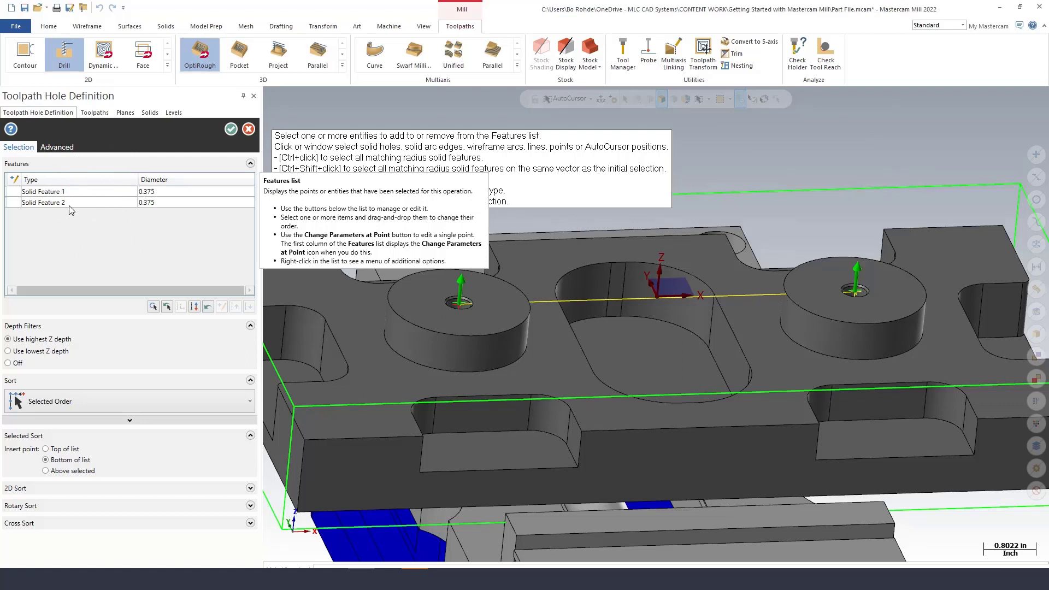
mouse_move(153, 219)
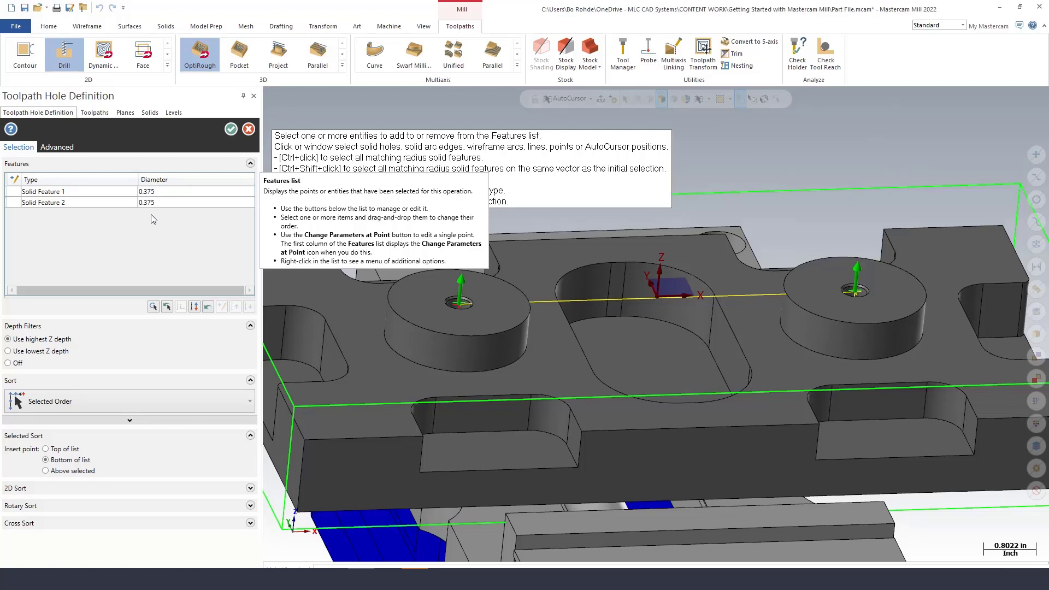
mouse_move(193, 258)
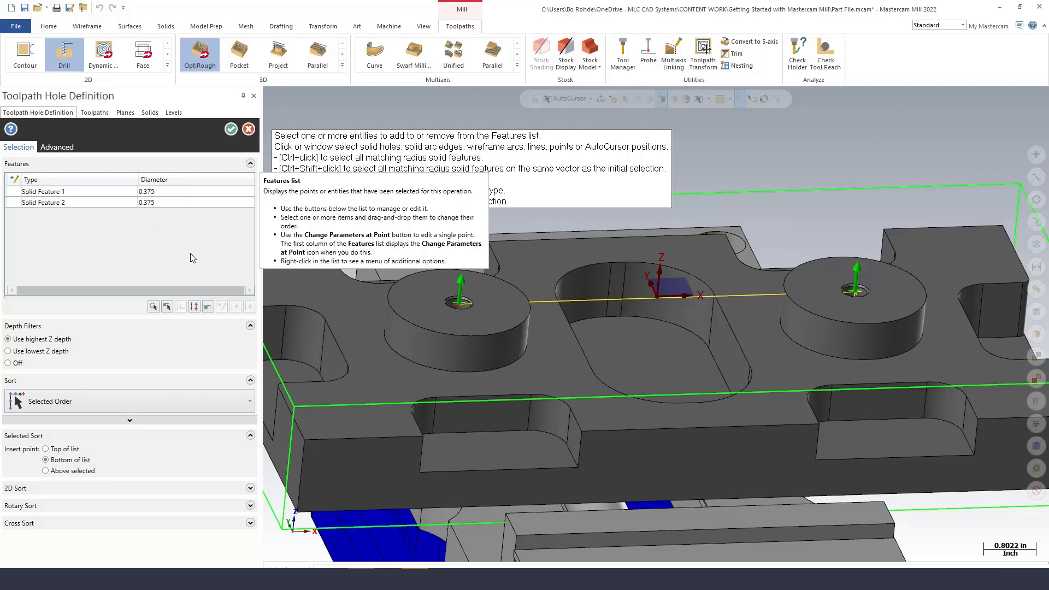
mouse_move(129, 236)
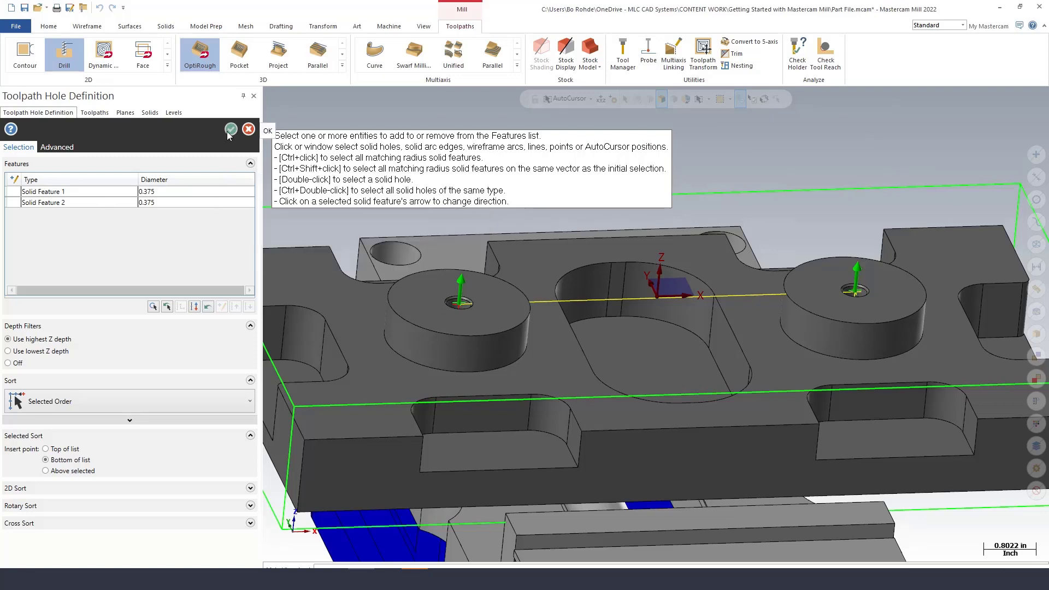
Confirm the holes, assign tool 4, 3/8 DRILL, and set the comment to DRILL HOLES.
click(231, 129)
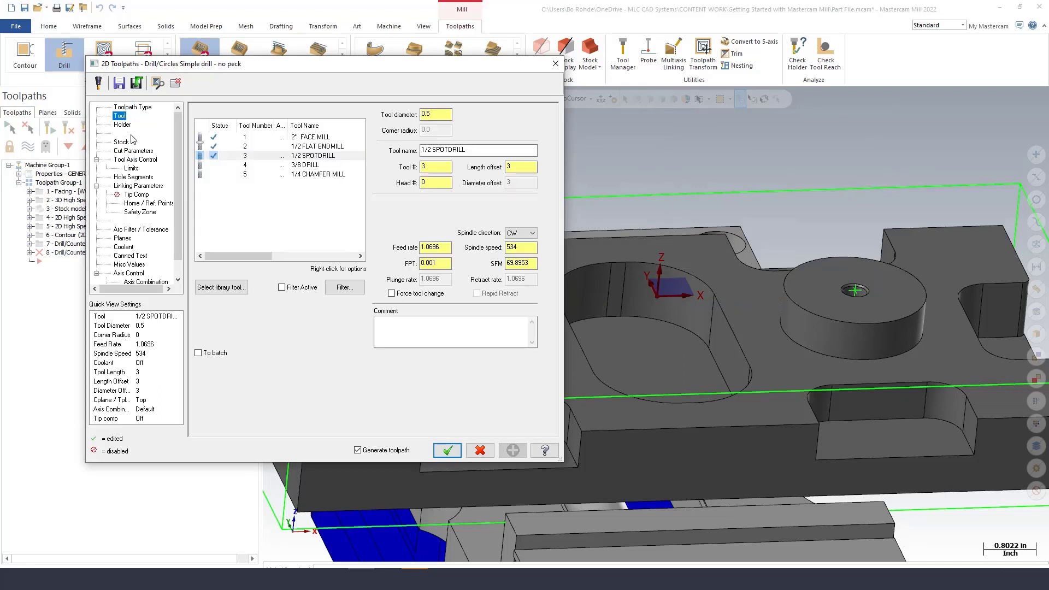
click(304, 164)
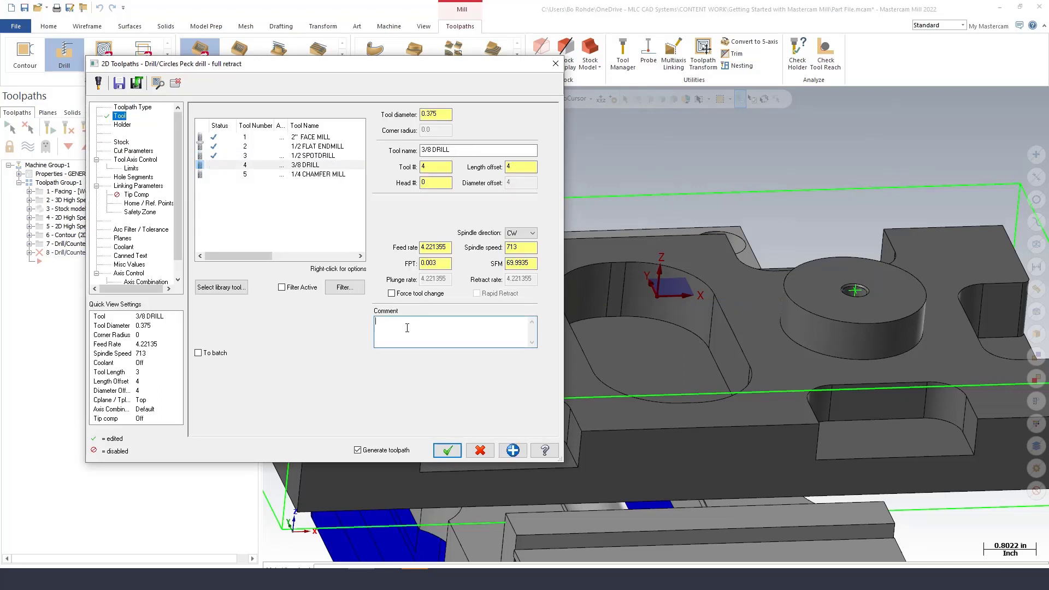
text(DRILL HOL)
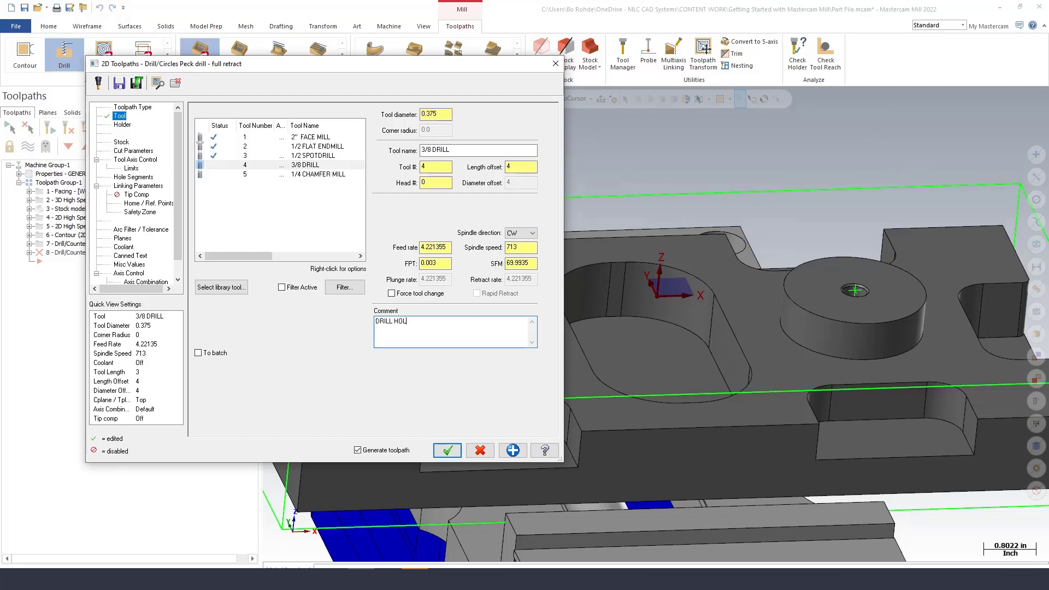
text(ES)
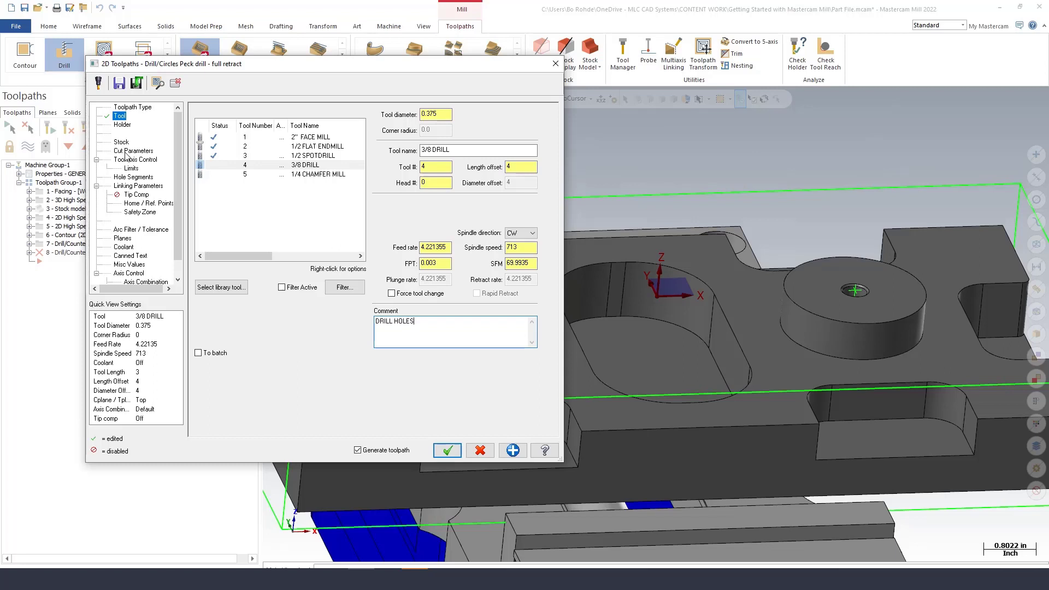
click(134, 151)
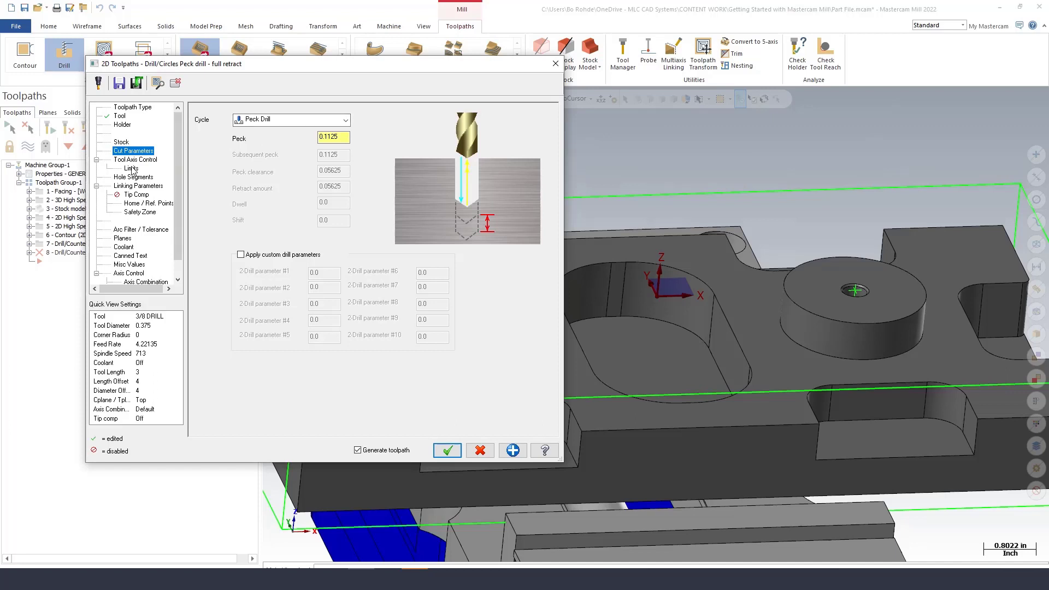
In Linking Parameters, set top of stock 0.0 and depth 0.0 as Incremental.
click(138, 185)
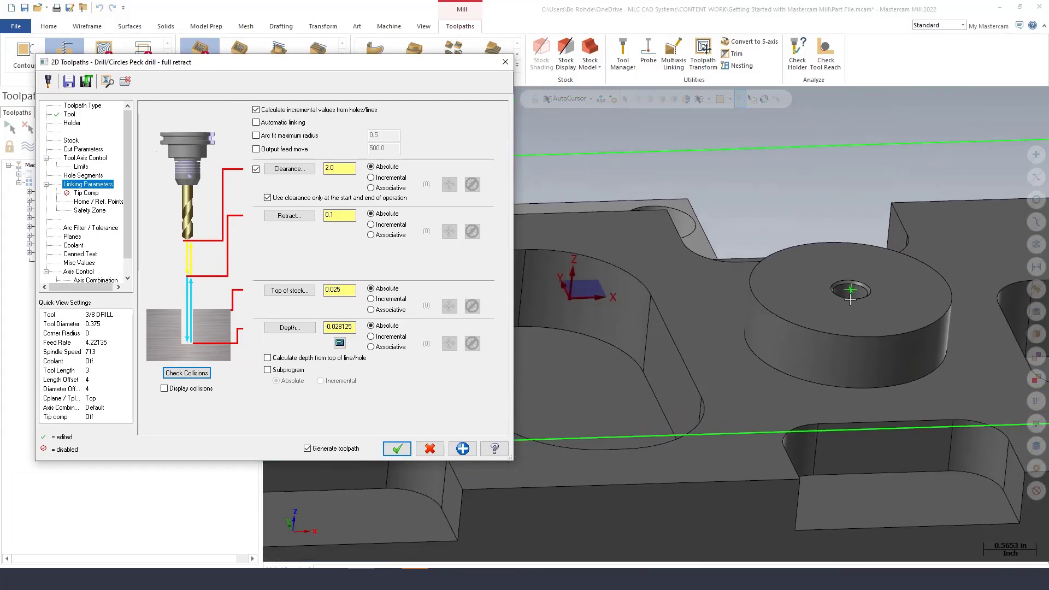
mouse_move(723, 270)
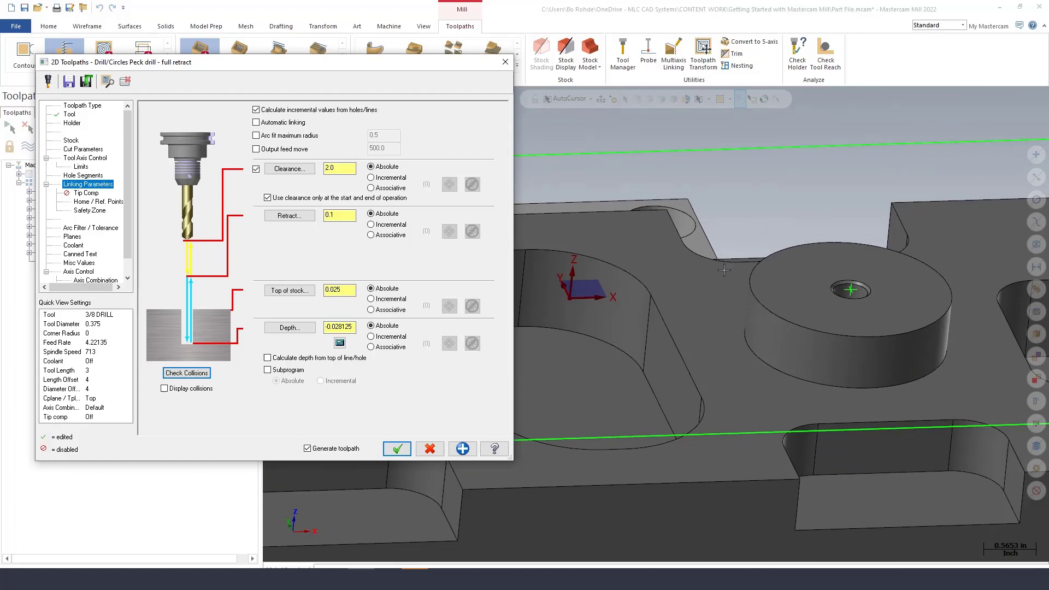
mouse_move(385, 180)
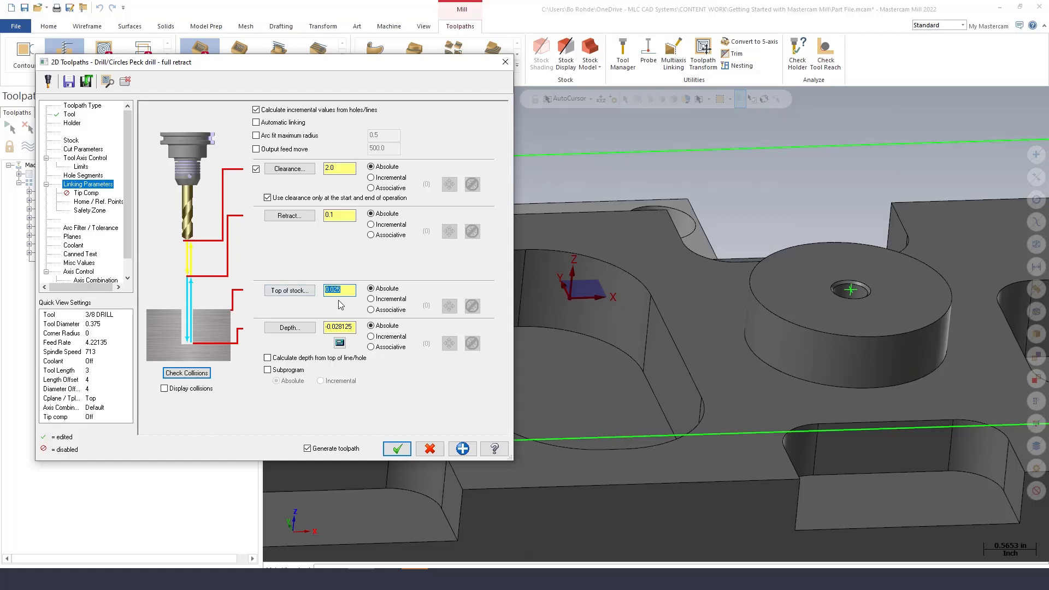
text(0.0)
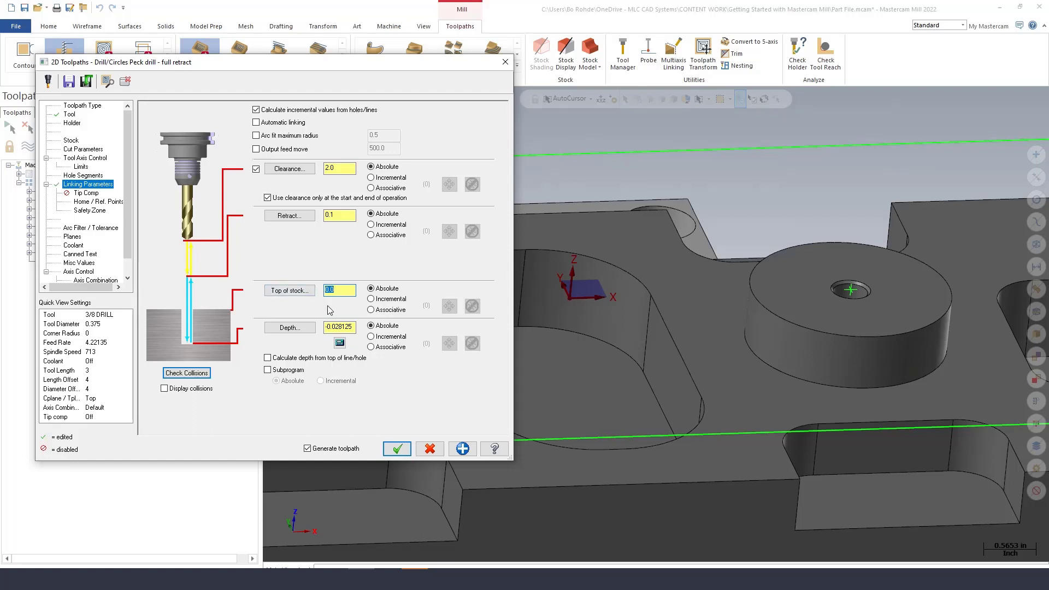
click(370, 336)
text(0)
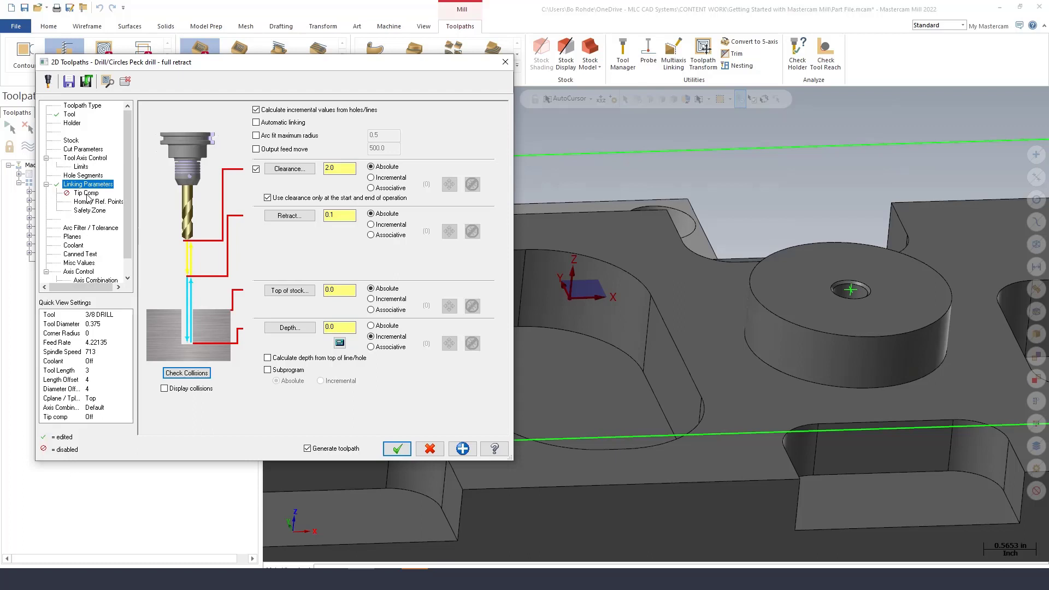
Enable Tip Comp with 0.0 breakthrough and 118° tip angle, then accept the peck drill operation.
click(87, 192)
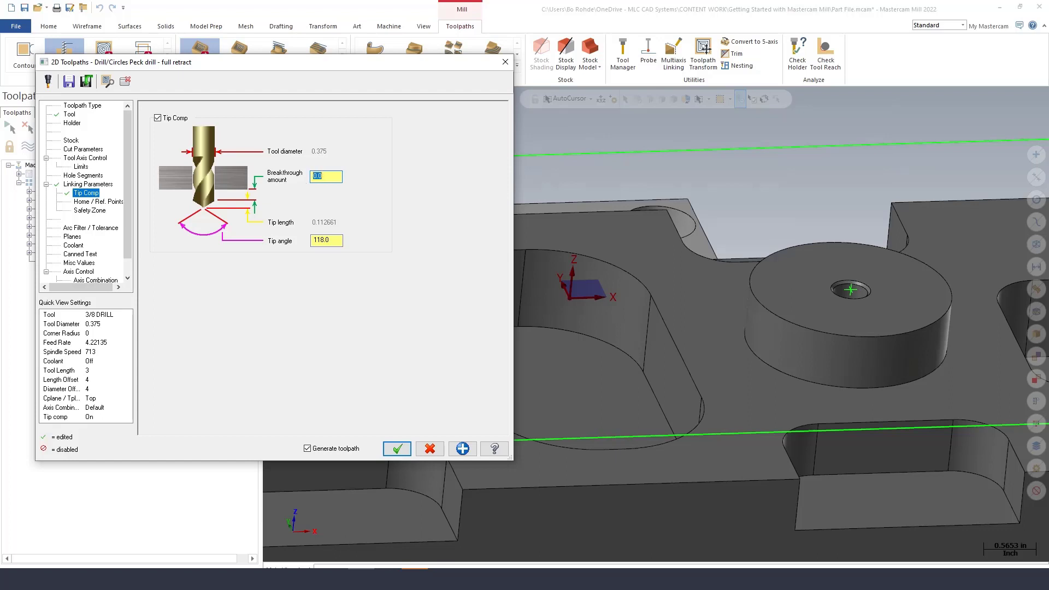
mouse_move(304, 230)
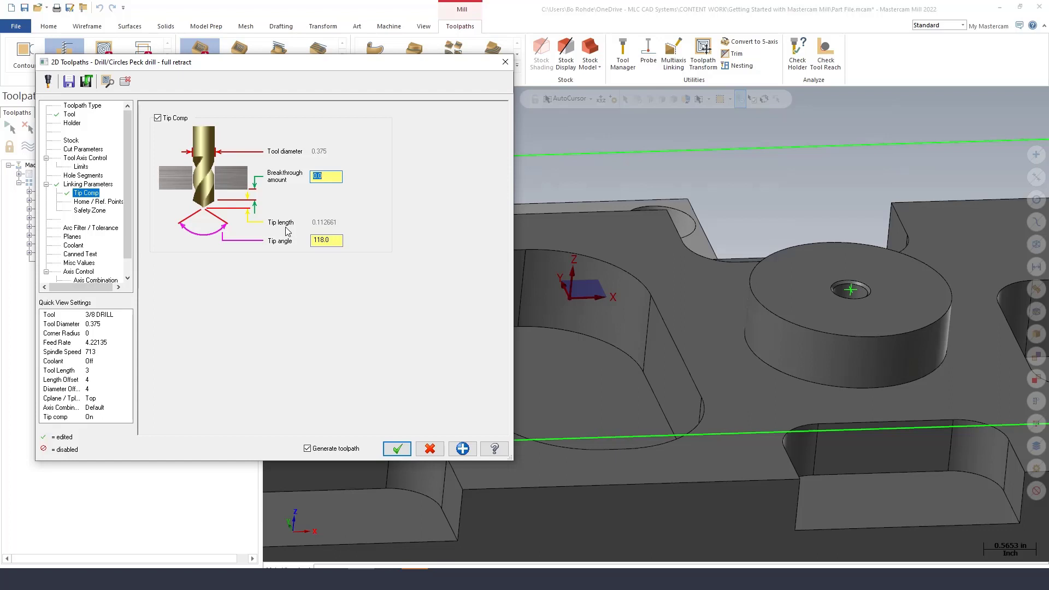
click(327, 240)
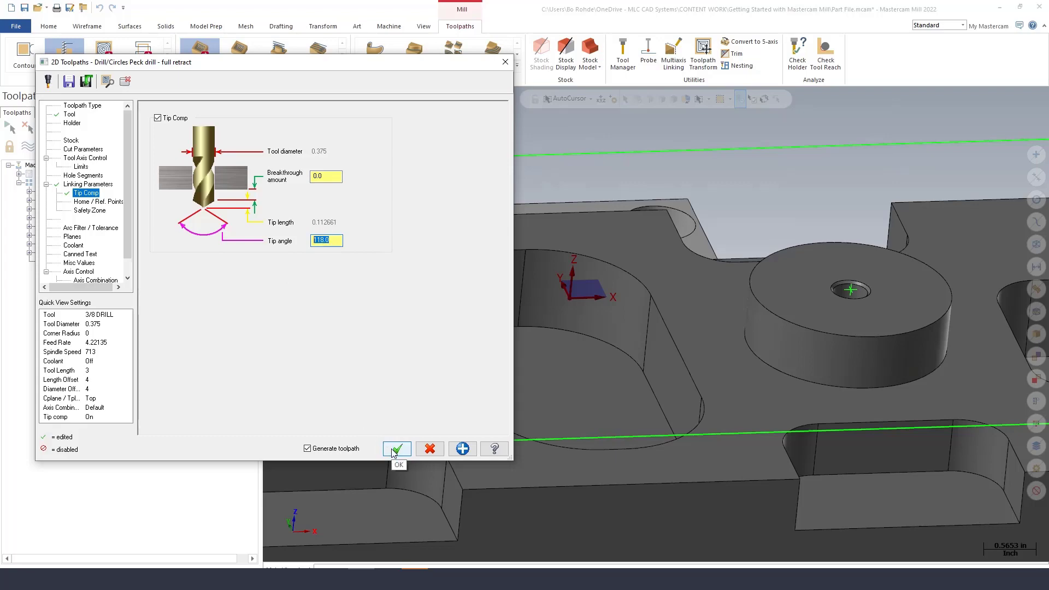
click(397, 448)
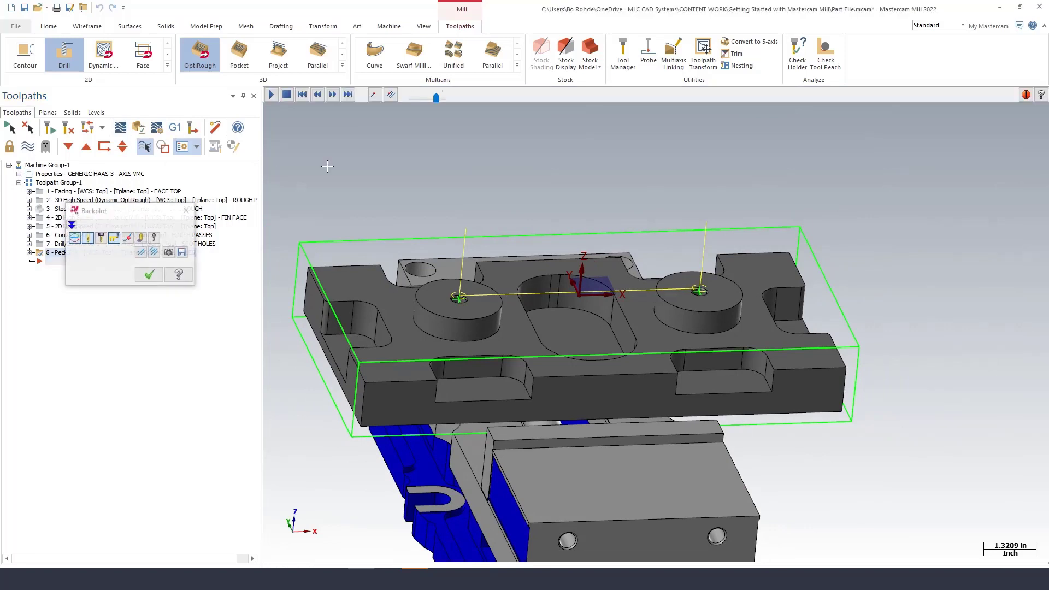
Play the peck-drill backplot into both boss holes, stop it and step back through the moves.
click(333, 94)
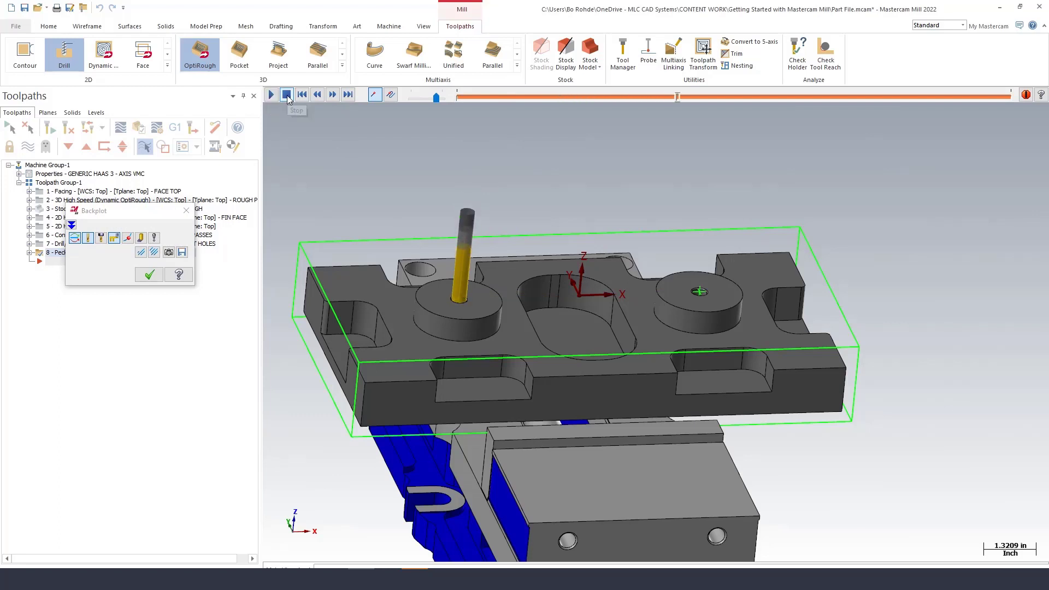
click(271, 94)
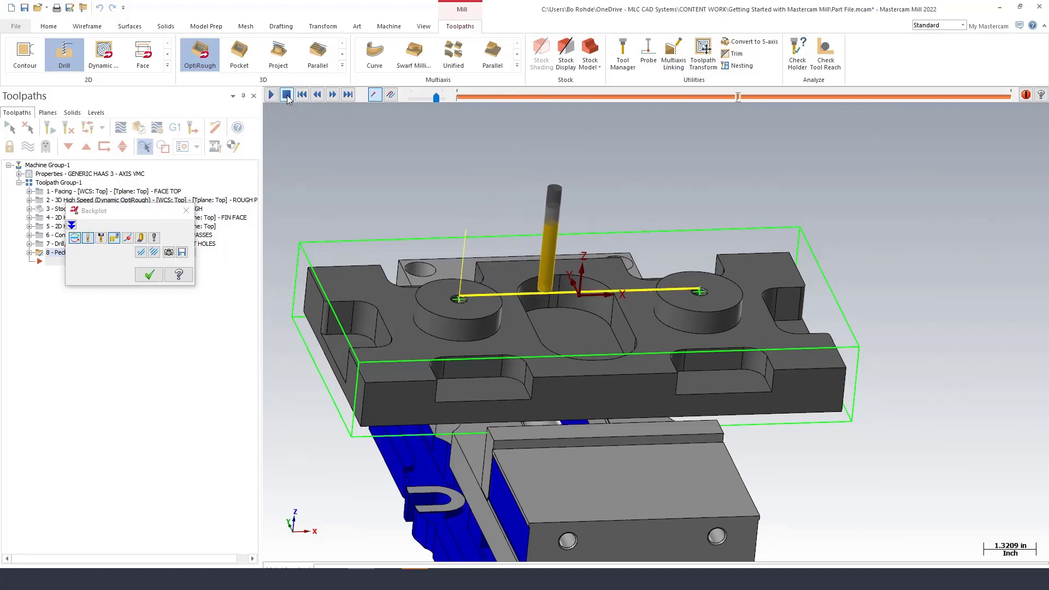
click(317, 94)
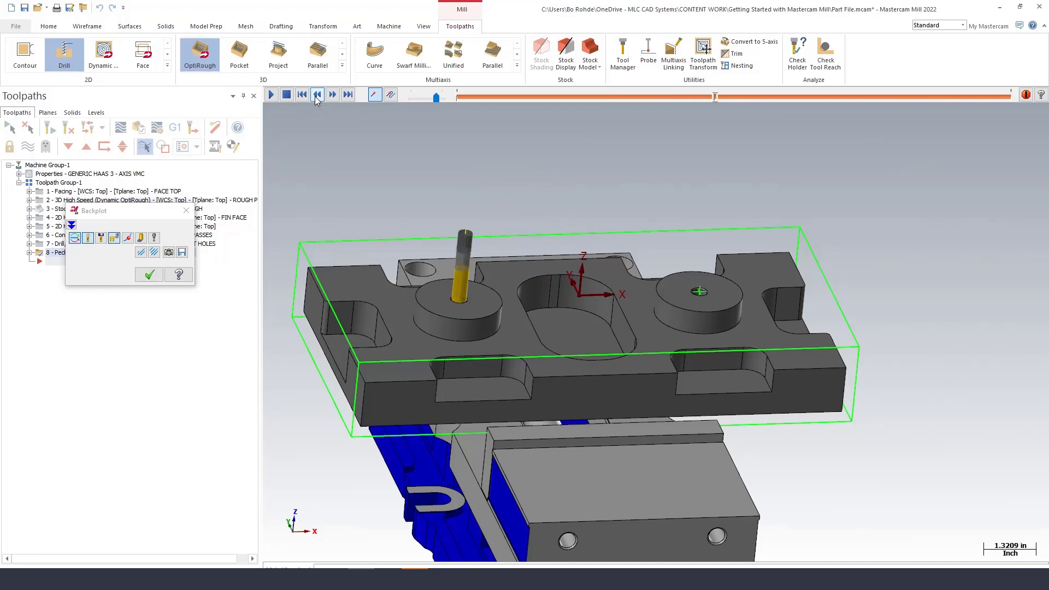
click(48, 27)
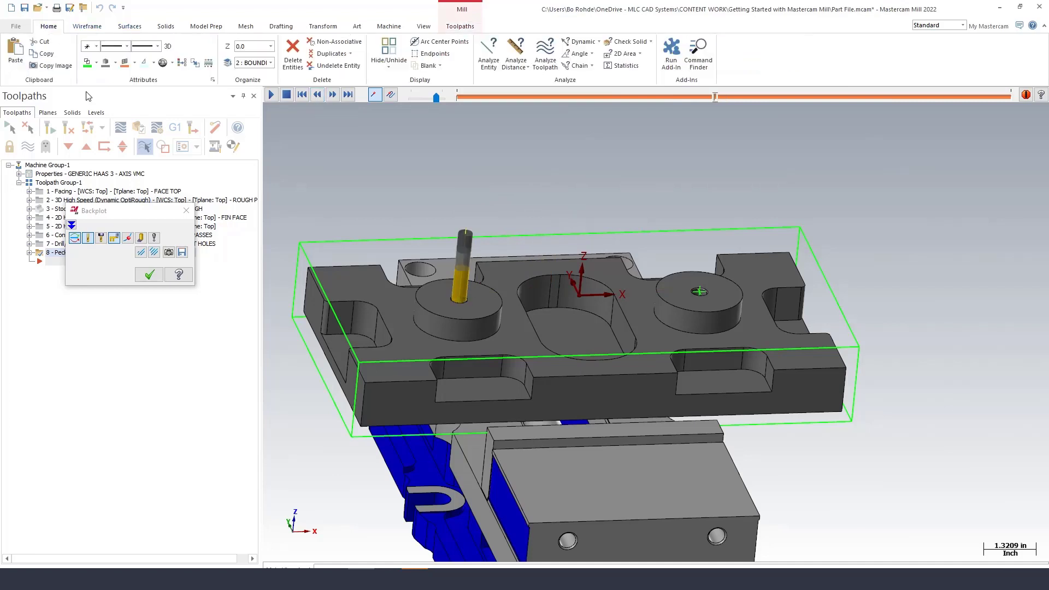
Switch the part display to Wireframe from the View Appearance drop-down.
click(422, 26)
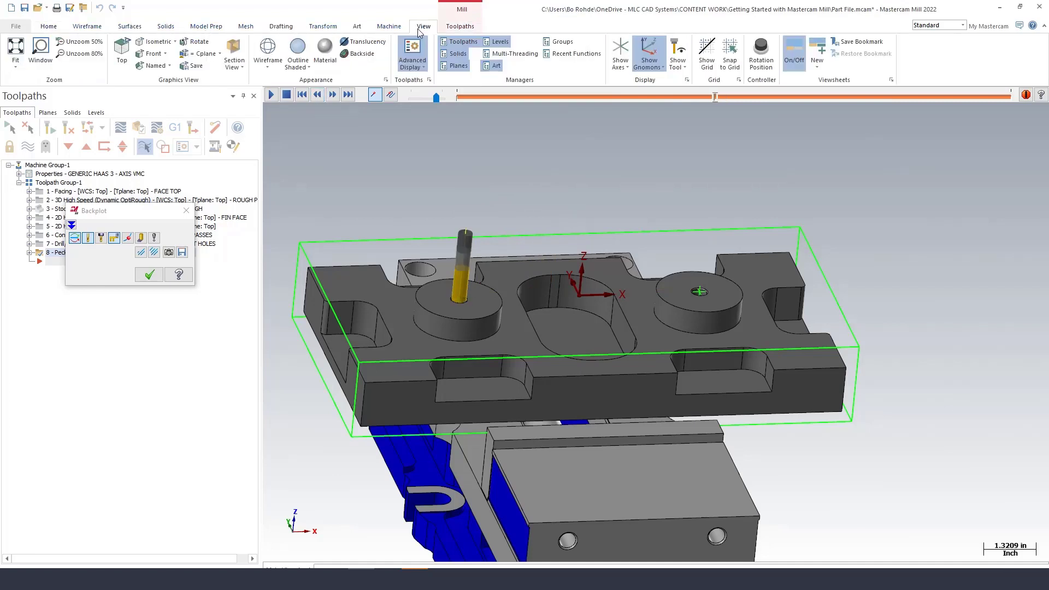
click(268, 52)
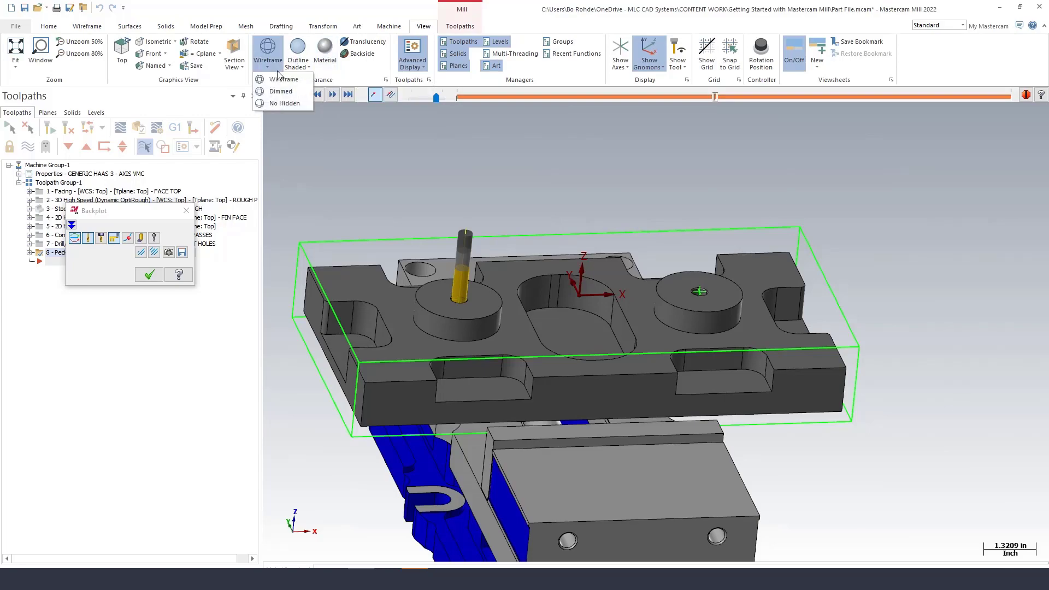
click(278, 79)
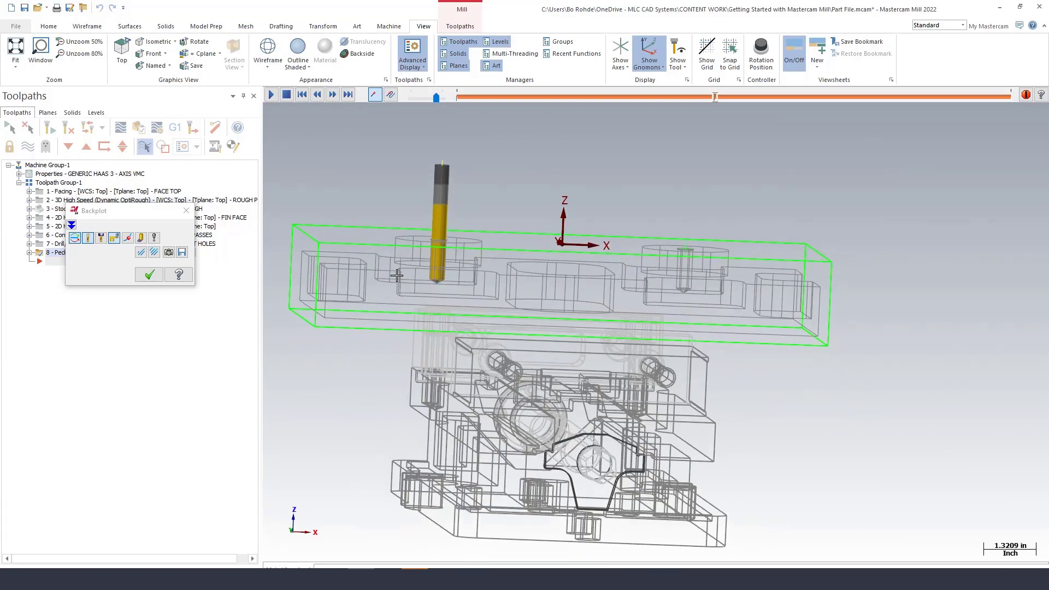